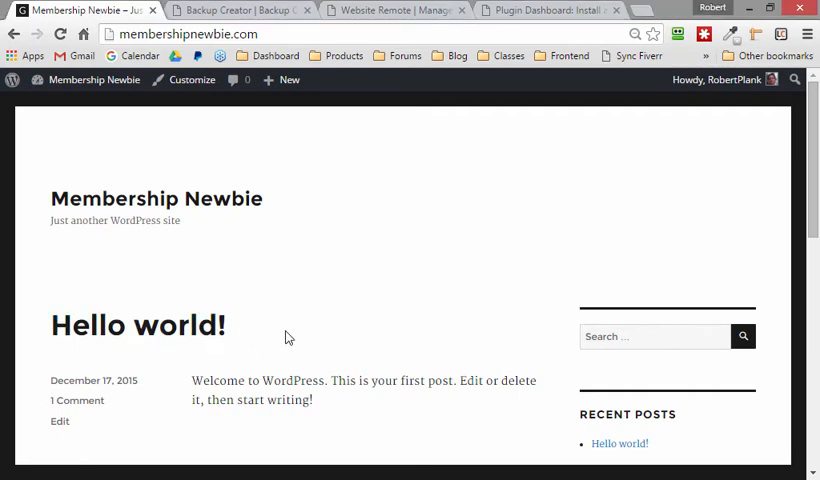
Step: Check the Website Remote blog and Plugin Dashboard sales page tabs alongside the Membership Newbie site
{"action": "scroll", "scroll_direction": "down", "scroll_amount": 3}
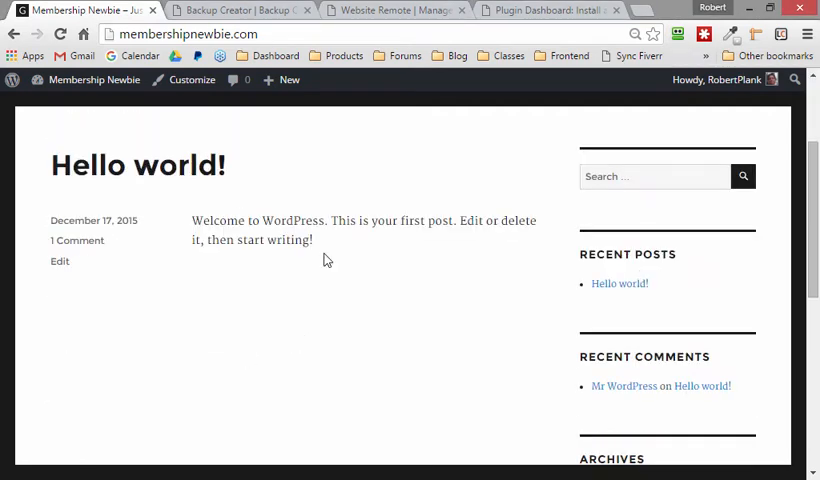
{"action": "scroll", "scroll_direction": "up", "scroll_amount": 3}
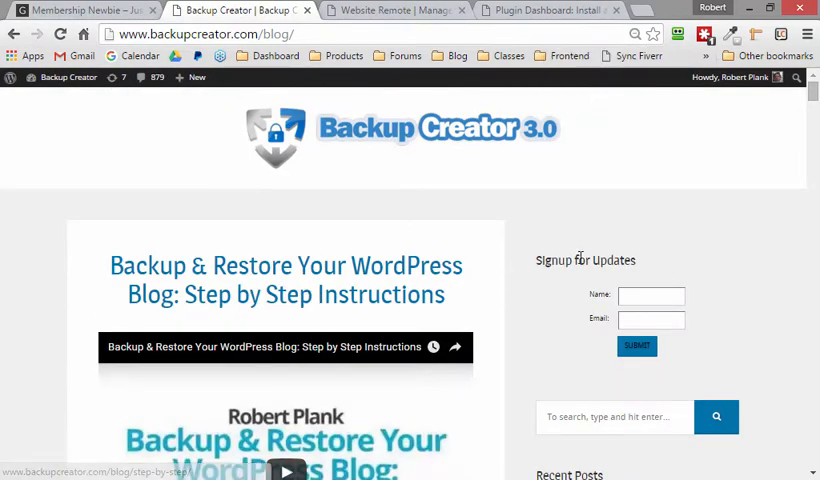
{"action": "scroll", "scroll_direction": "down", "scroll_amount": 3}
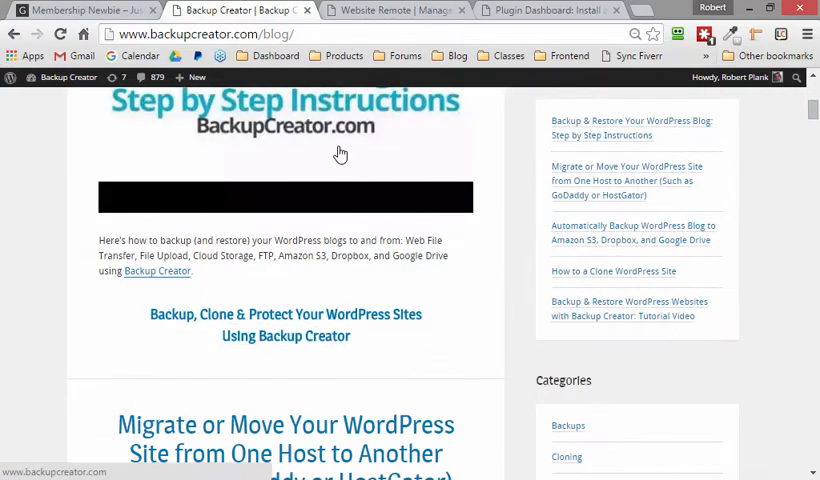
{"action": "left_click", "coordinate": [390, 11]}
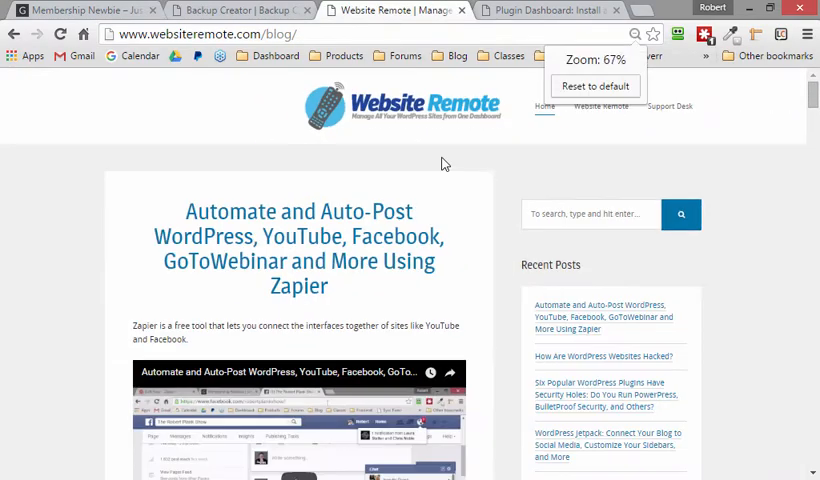
{"action": "scroll", "scroll_direction": "down", "scroll_amount": 3}
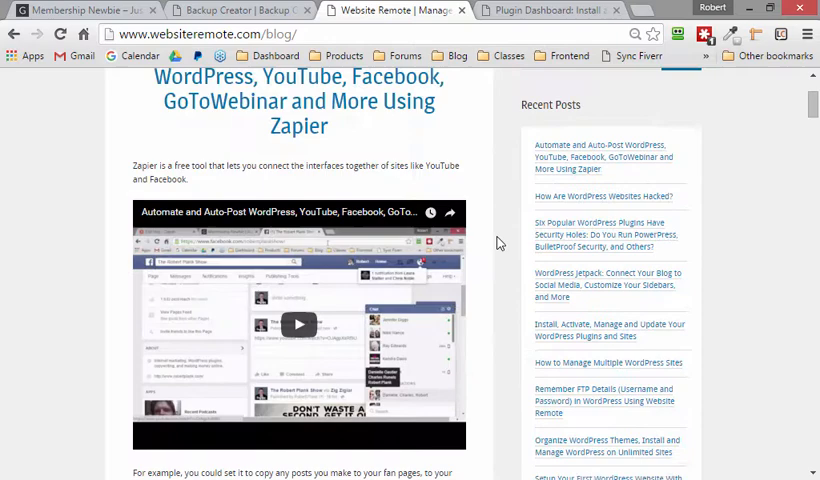
{"action": "left_click", "coordinate": [543, 11]}
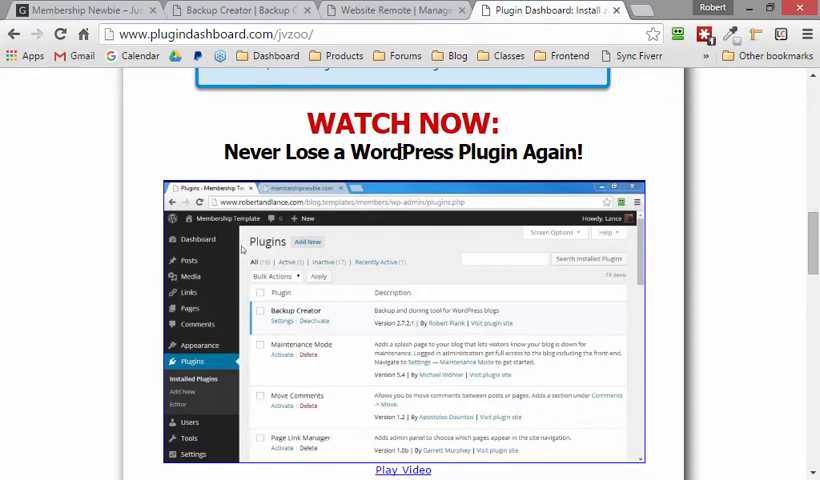
{"action": "left_click", "coordinate": [80, 14]}
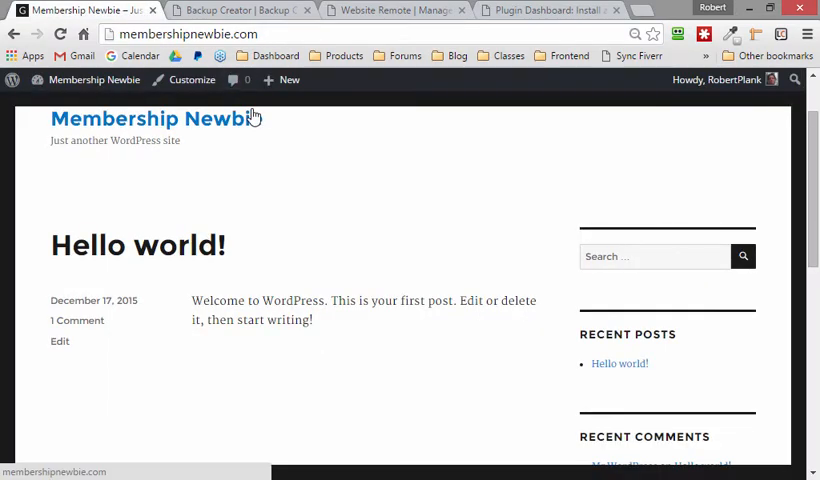
{"action": "mouse_move", "coordinate": [304, 173]}
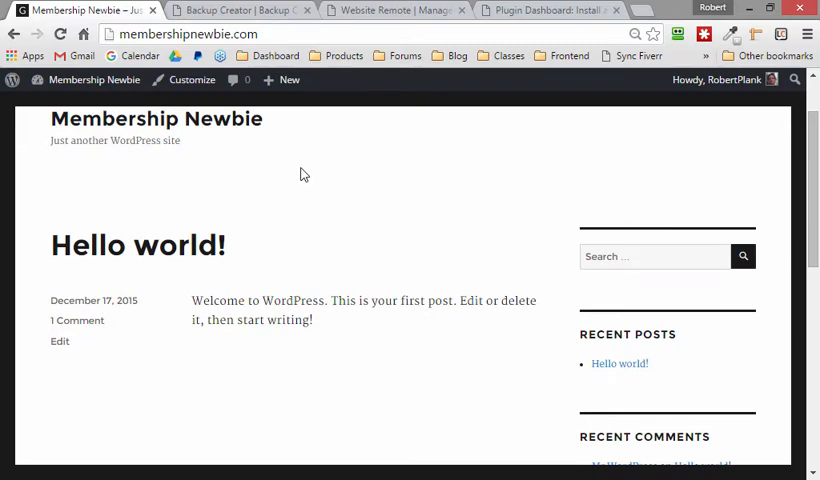
{"action": "mouse_move", "coordinate": [305, 179]}
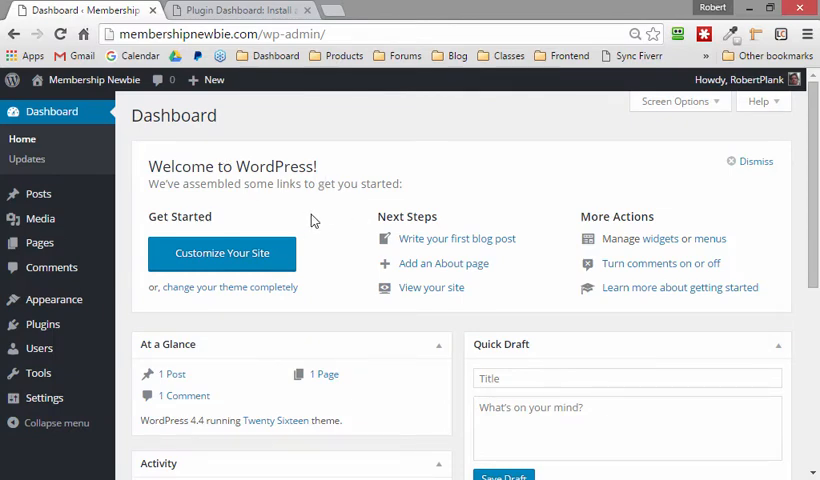
{"action": "mouse_move", "coordinate": [466, 228]}
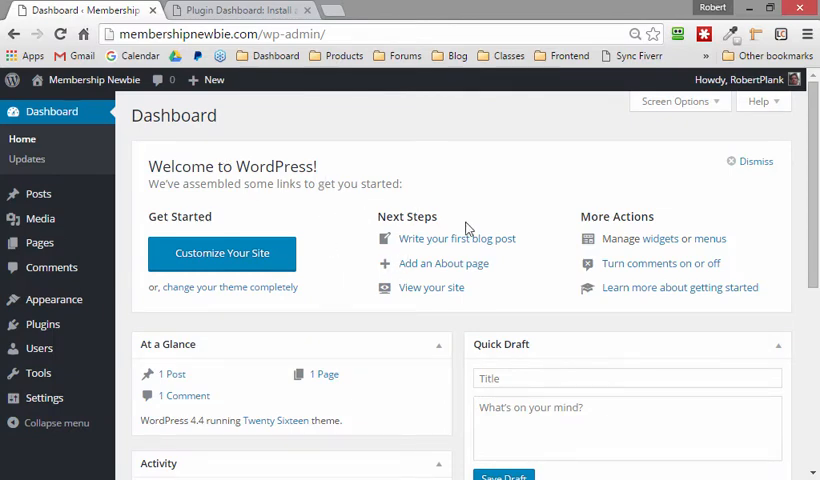
{"action": "mouse_move", "coordinate": [335, 221]}
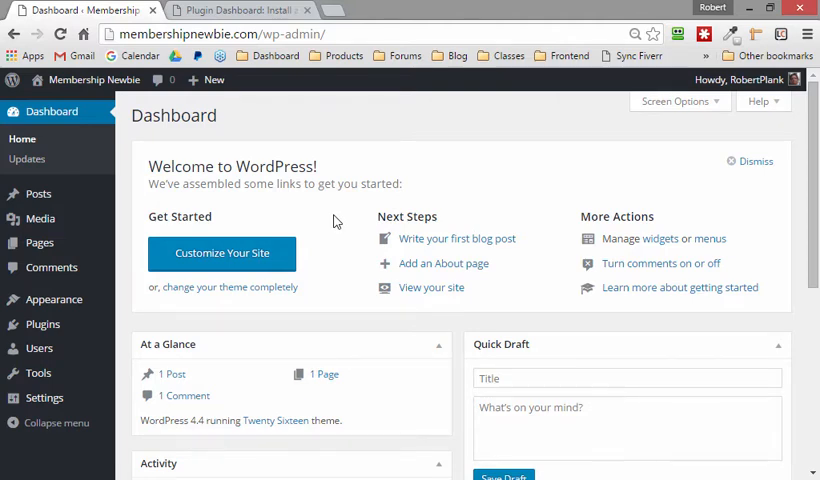
{"action": "left_click", "coordinate": [250, 12]}
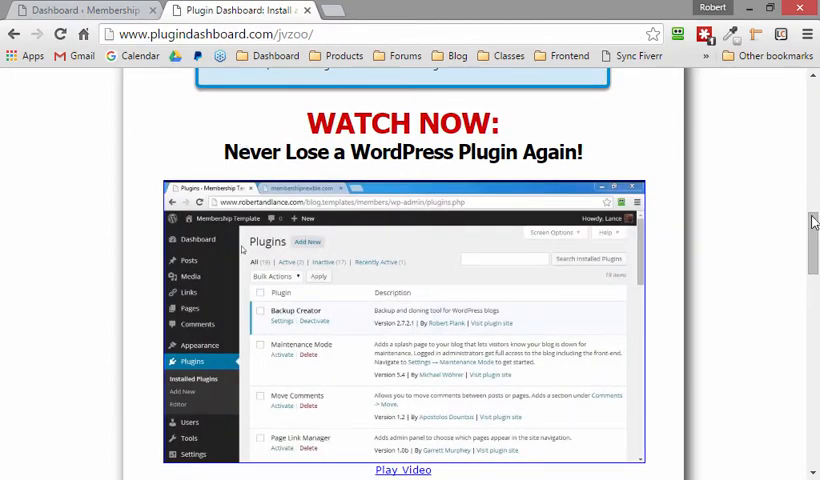
{"action": "scroll", "scroll_direction": "down", "scroll_amount": 3}
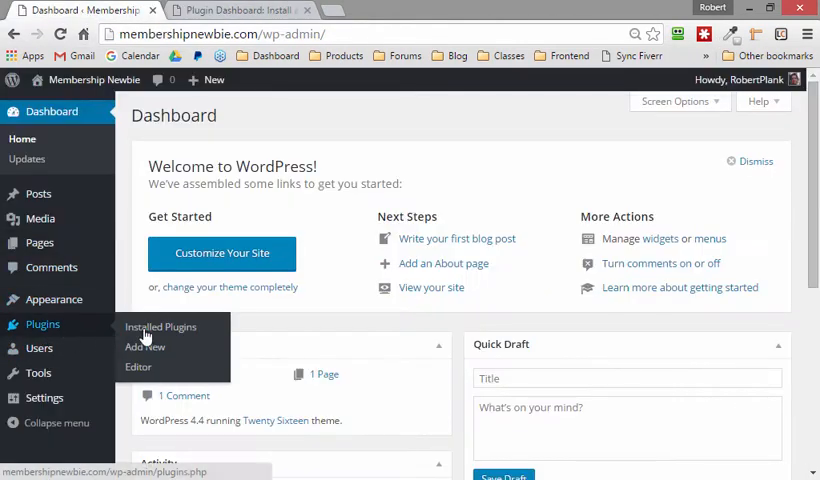
Step: Activate the Plugin Dashboard plugin from Installed Plugins and preview its page
{"action": "left_click", "coordinate": [160, 327]}
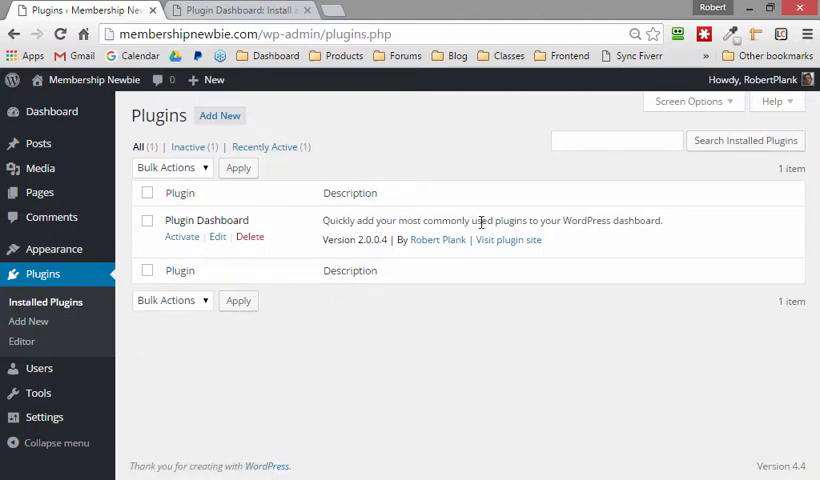
{"action": "mouse_move", "coordinate": [182, 237]}
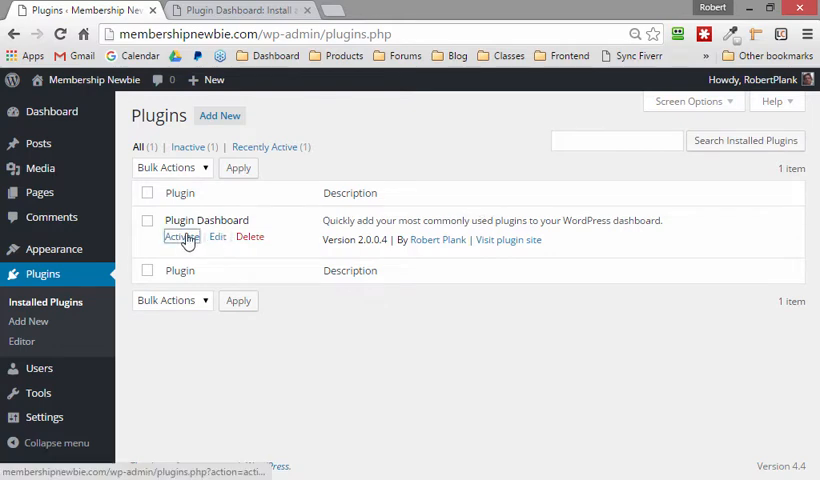
{"action": "left_click", "coordinate": [182, 236]}
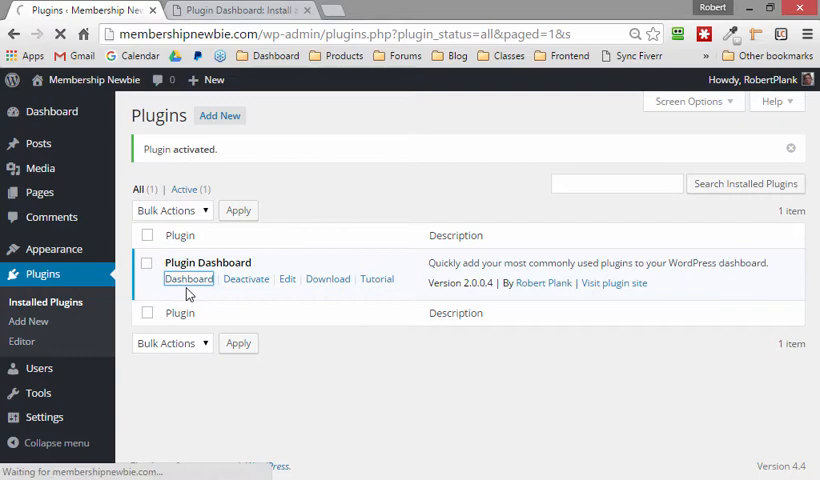
{"action": "left_click", "coordinate": [188, 278]}
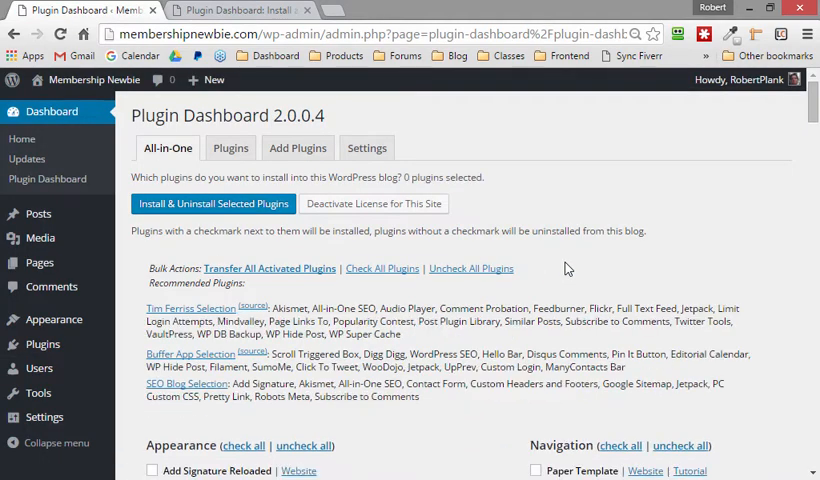
{"action": "scroll", "scroll_direction": "down", "scroll_amount": 3}
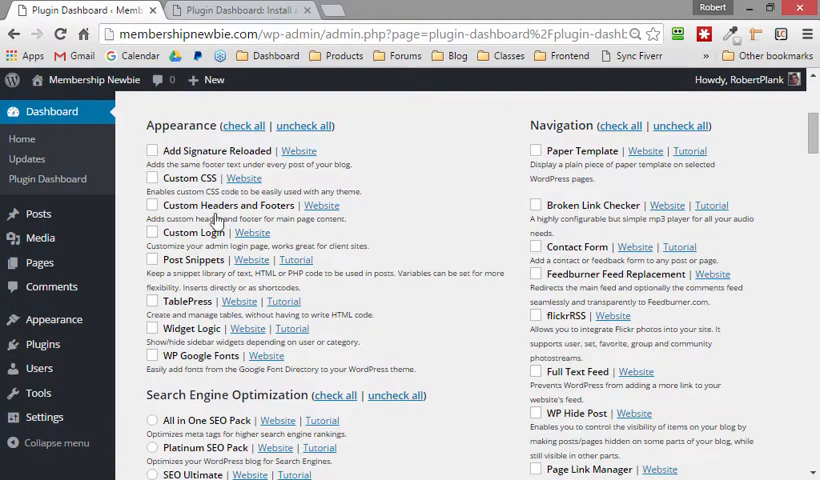
{"action": "mouse_move", "coordinate": [495, 217]}
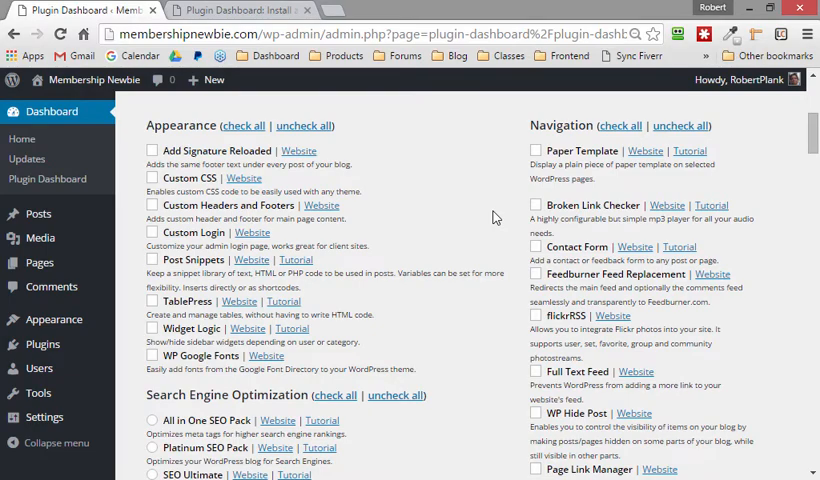
{"action": "scroll", "scroll_direction": "down", "scroll_amount": 3}
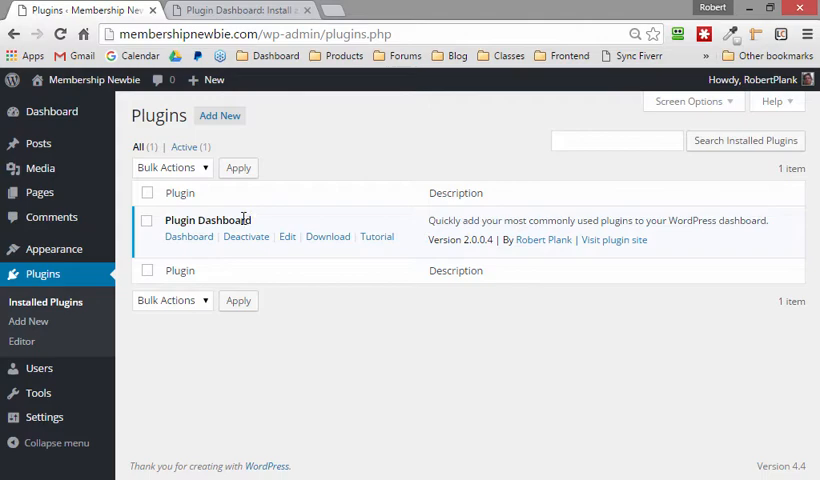
Step: View the site's front page, then return to the admin dashboard
{"action": "left_click", "coordinate": [94, 80]}
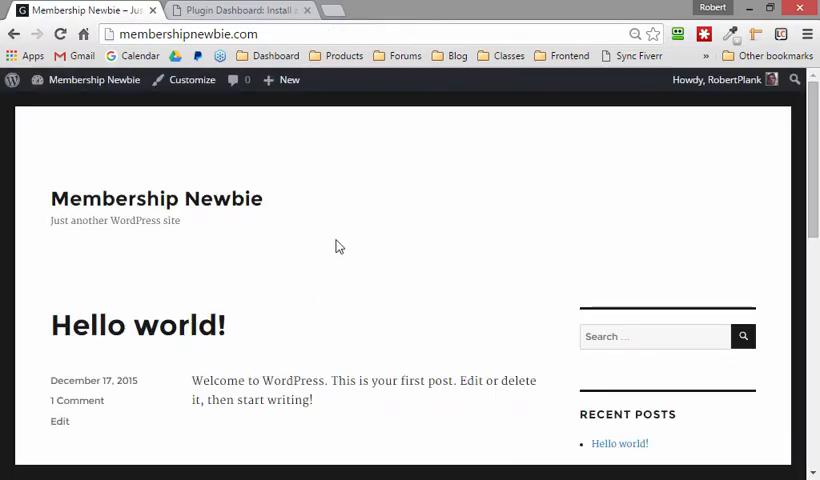
{"action": "mouse_move", "coordinate": [343, 377]}
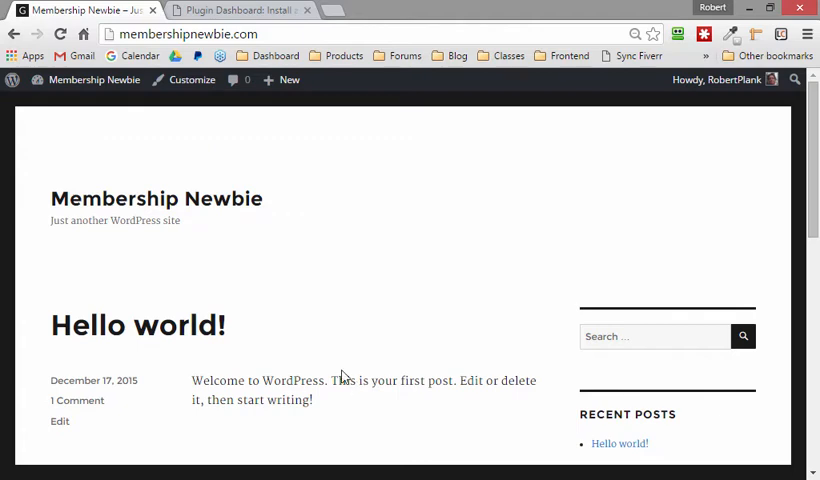
{"action": "left_click", "coordinate": [95, 80]}
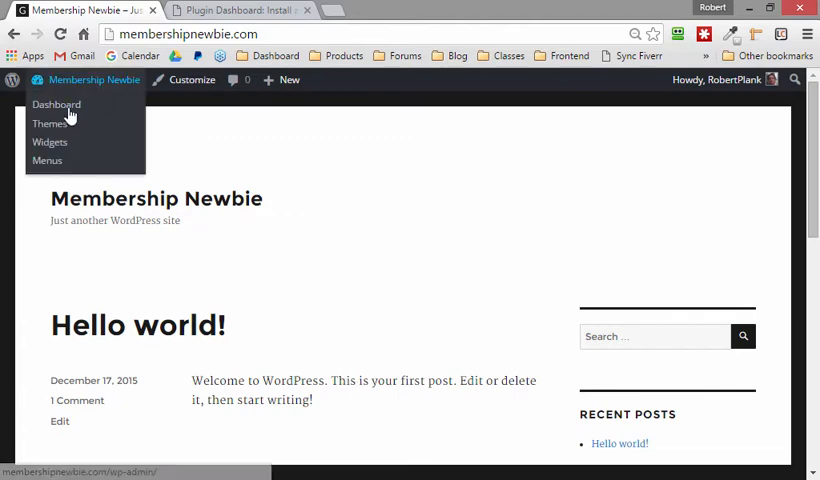
{"action": "left_click", "coordinate": [57, 105]}
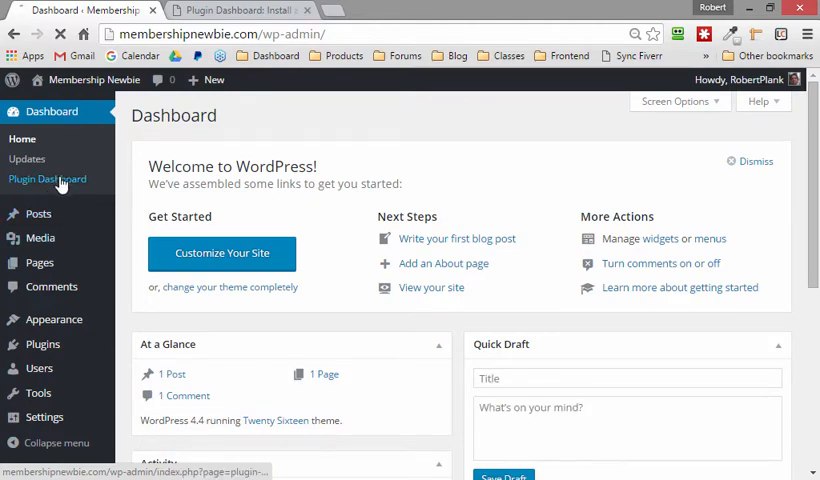
Step: Tick Custom CSS and the other plugins in Plugin Dashboard and save to install them
{"action": "left_click", "coordinate": [47, 178]}
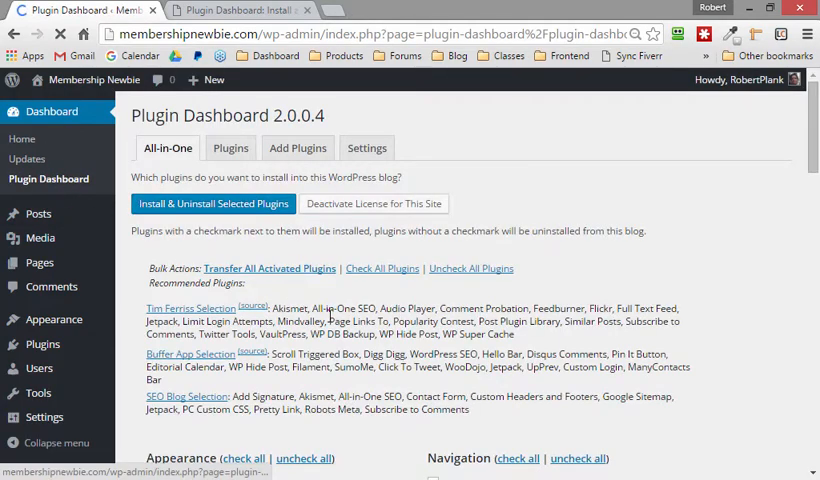
{"action": "scroll", "scroll_direction": "down", "scroll_amount": 3}
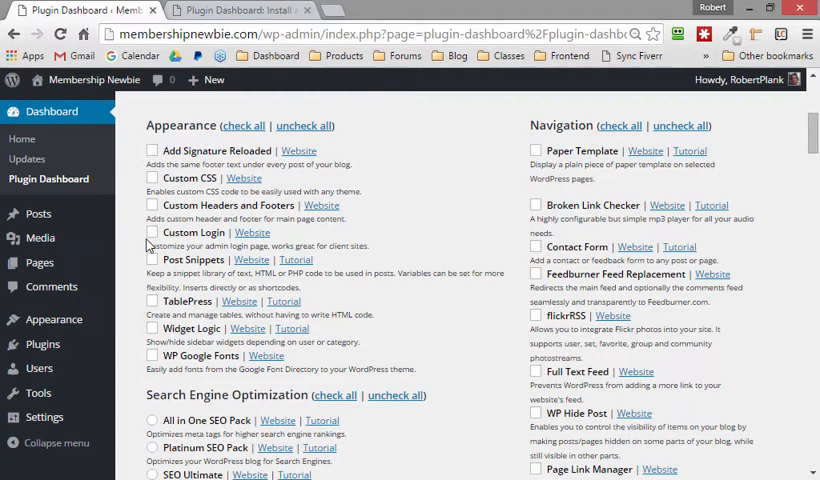
{"action": "left_click", "coordinate": [151, 178]}
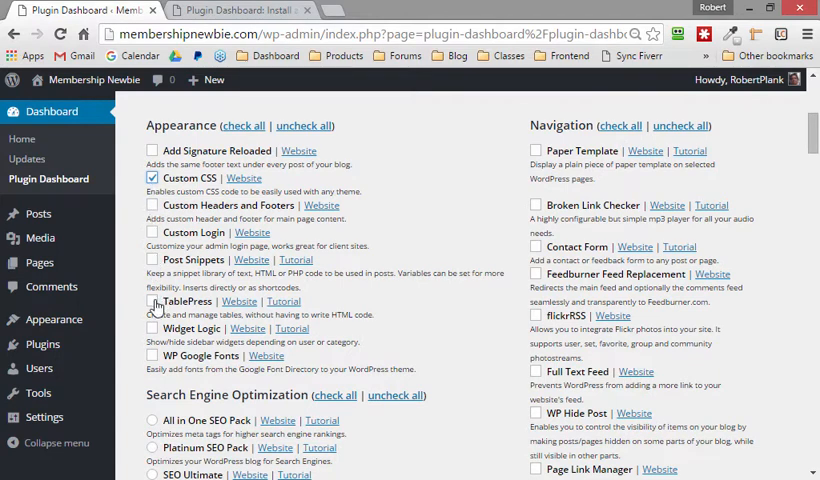
{"action": "scroll", "scroll_direction": "down", "scroll_amount": 3}
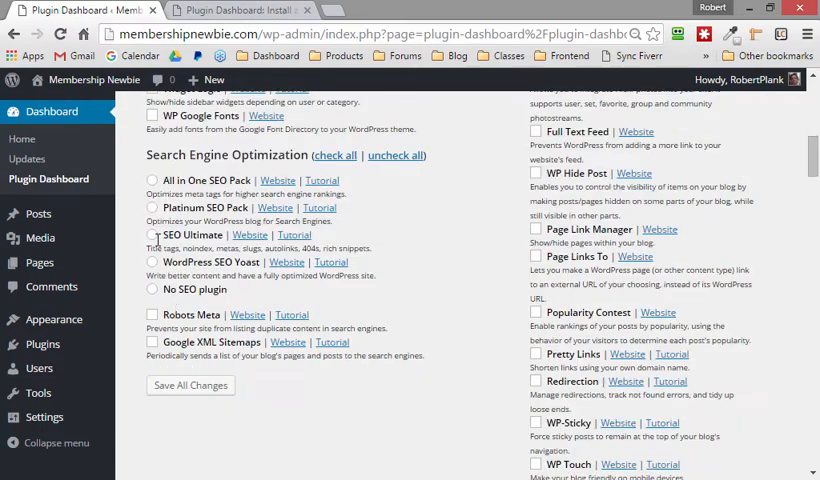
{"action": "left_click", "coordinate": [151, 180]}
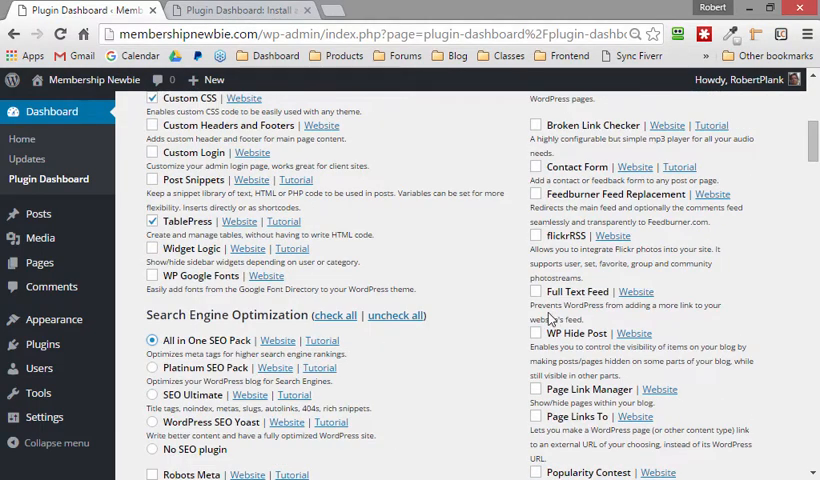
{"action": "scroll", "scroll_direction": "down", "scroll_amount": 3}
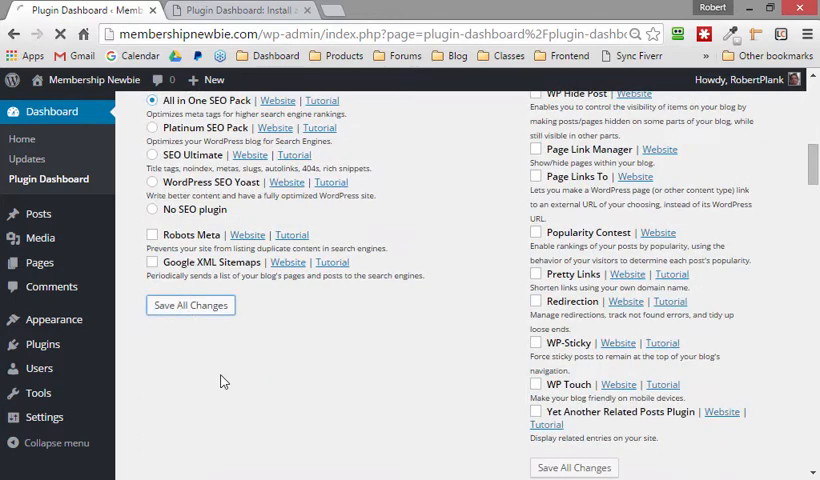
{"action": "left_click", "coordinate": [190, 305]}
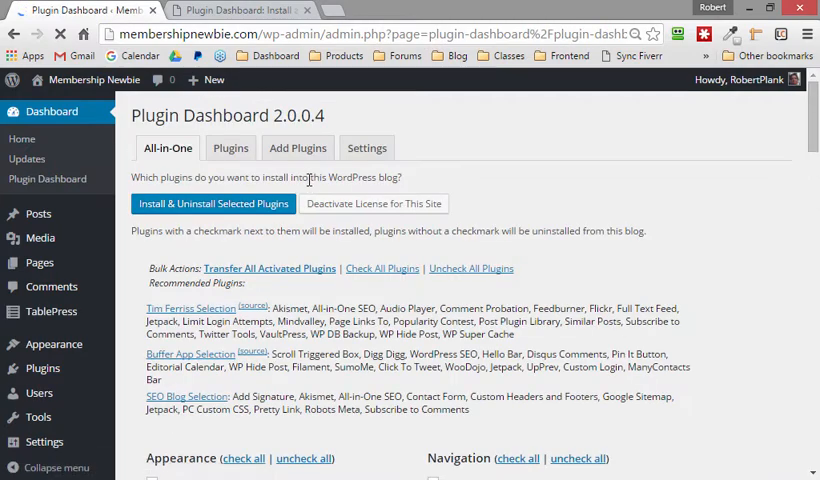
Step: Review Installed Plugins: All In One SEO Pack, PC Custom CSS, Plugin Dashboard, TablePress active
{"action": "scroll", "scroll_direction": "down", "scroll_amount": 3}
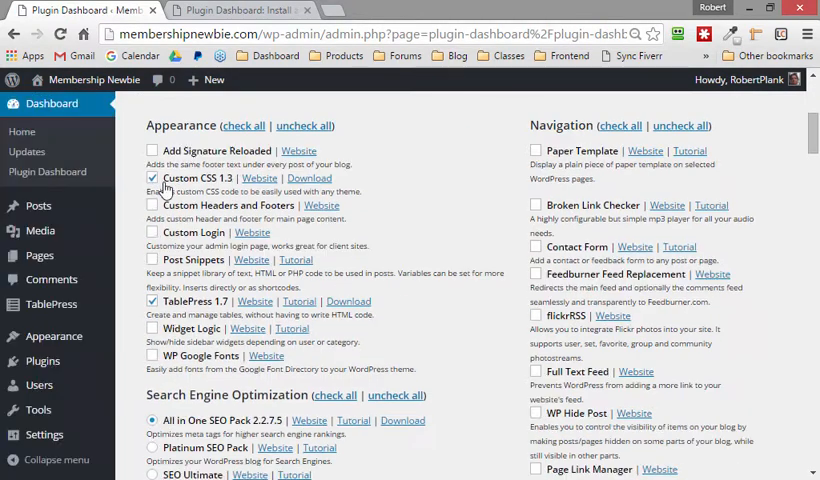
{"action": "scroll", "scroll_direction": "down", "scroll_amount": 3}
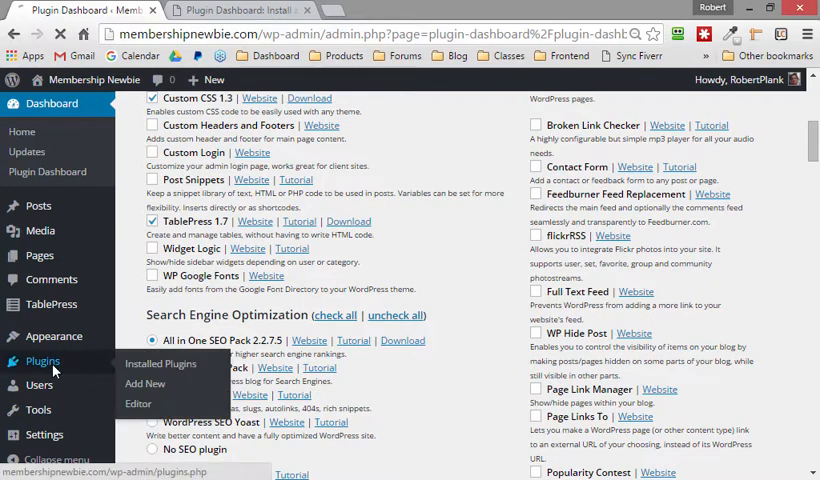
{"action": "left_click", "coordinate": [160, 363]}
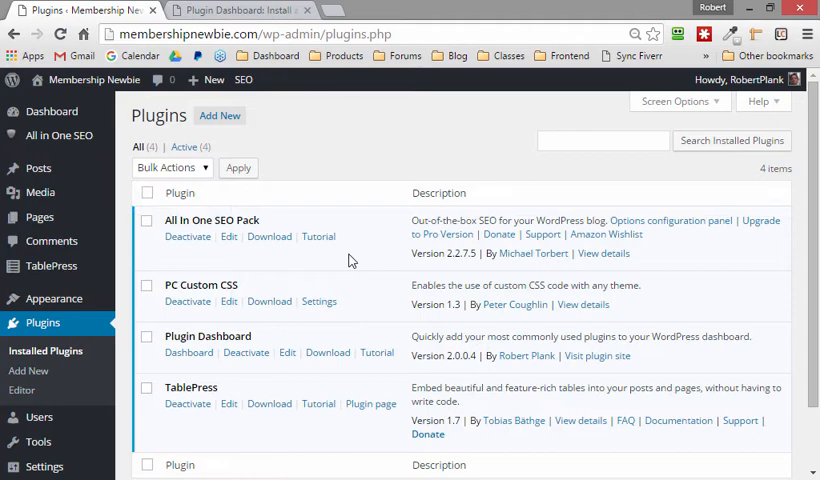
{"action": "scroll", "scroll_direction": "down", "scroll_amount": 3}
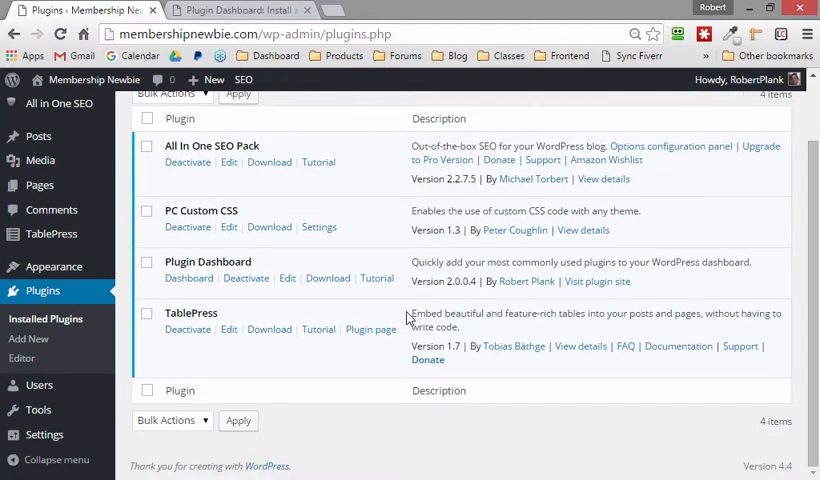
{"action": "mouse_move", "coordinate": [39, 185]}
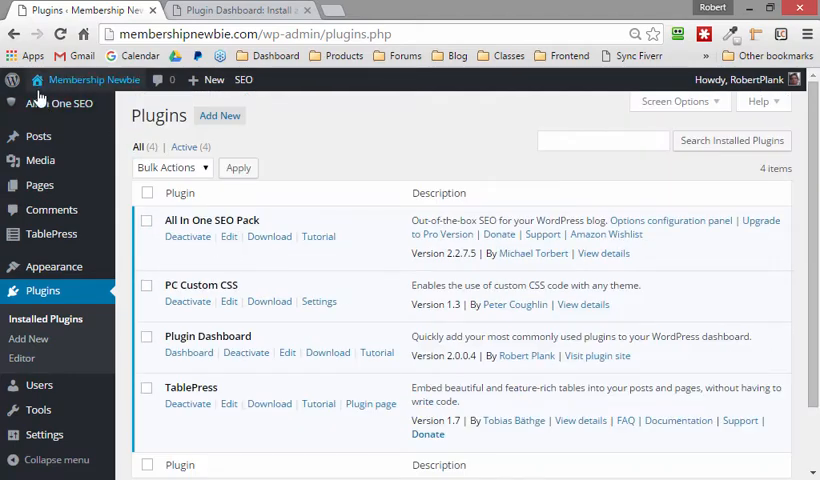
{"action": "left_click", "coordinate": [50, 103]}
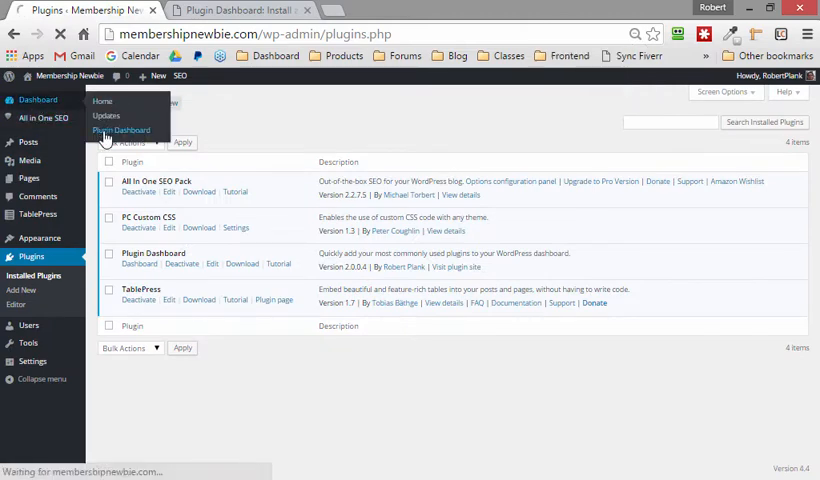
Step: Apply the SEO Blog Selection, checking 12 plugins including Jetpack, Akismet and Pretty Links
{"action": "left_click", "coordinate": [121, 130]}
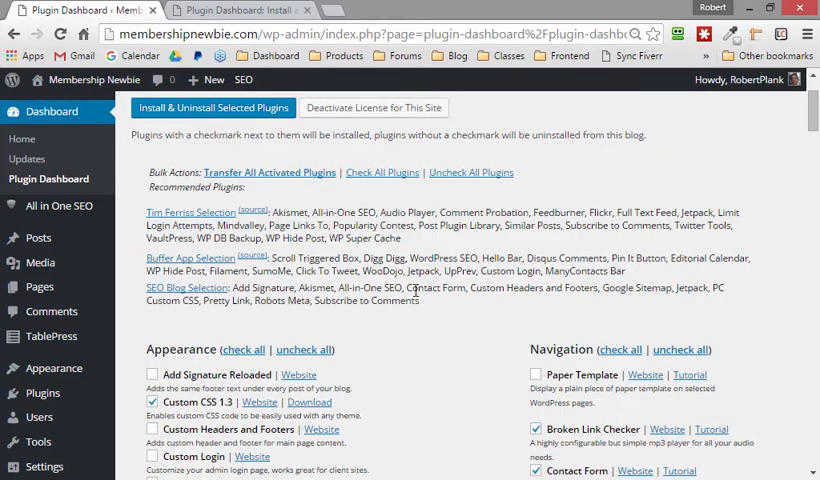
{"action": "left_click_drag", "start_coordinate": [225, 288], "coordinate": [375, 301]}
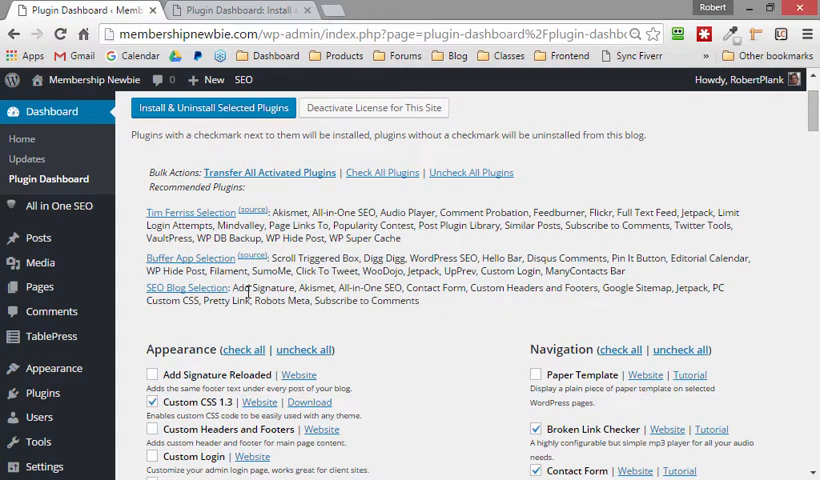
{"action": "mouse_move", "coordinate": [186, 288]}
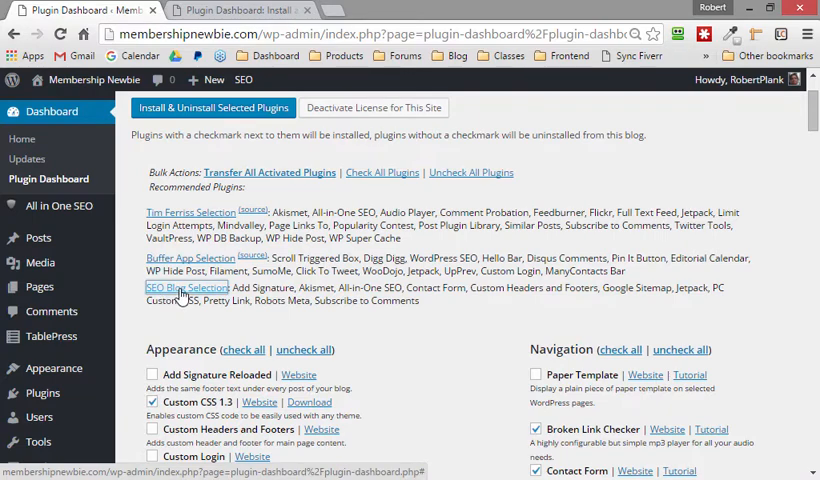
{"action": "scroll", "scroll_direction": "down", "scroll_amount": 3}
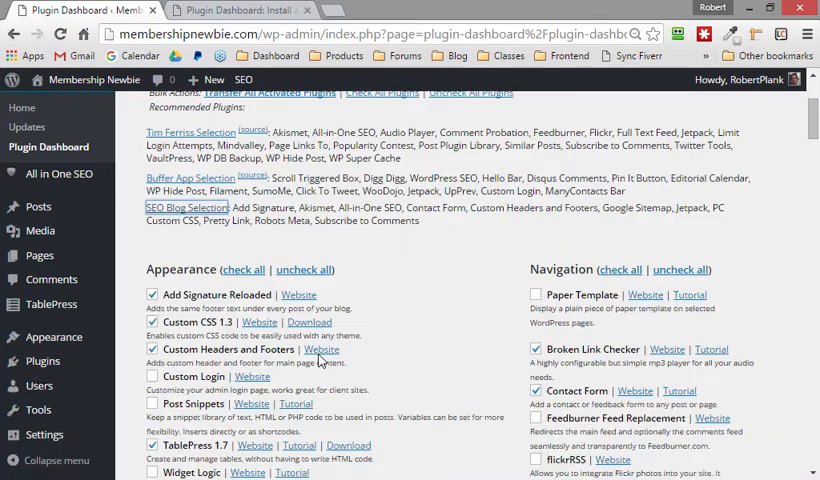
{"action": "scroll", "scroll_direction": "down", "scroll_amount": 3}
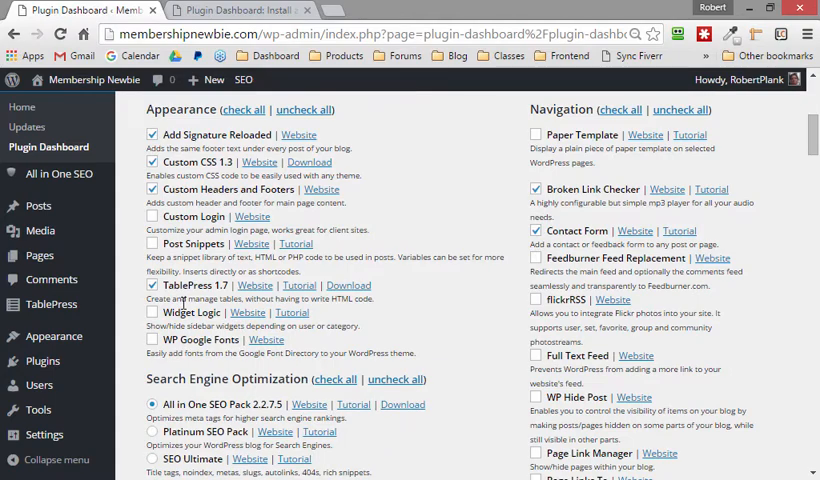
{"action": "scroll", "scroll_direction": "down", "scroll_amount": 3}
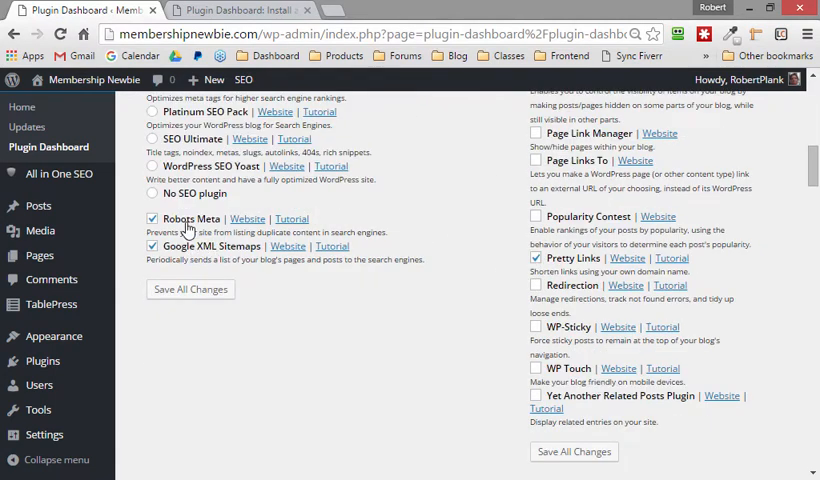
{"action": "scroll", "scroll_direction": "down", "scroll_amount": 3}
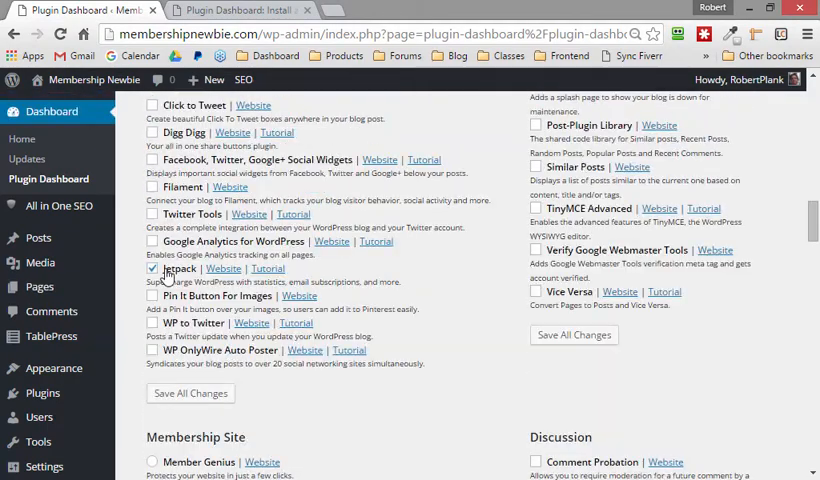
{"action": "scroll", "scroll_direction": "down", "scroll_amount": 3}
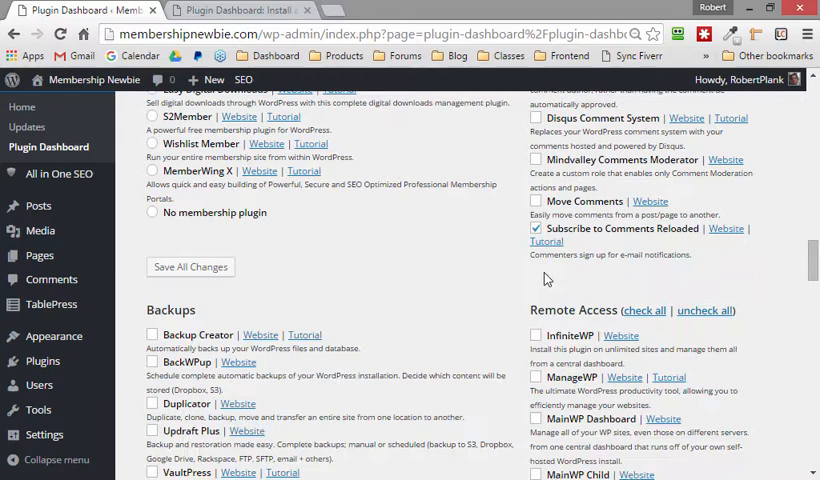
{"action": "scroll", "scroll_direction": "down", "scroll_amount": 3}
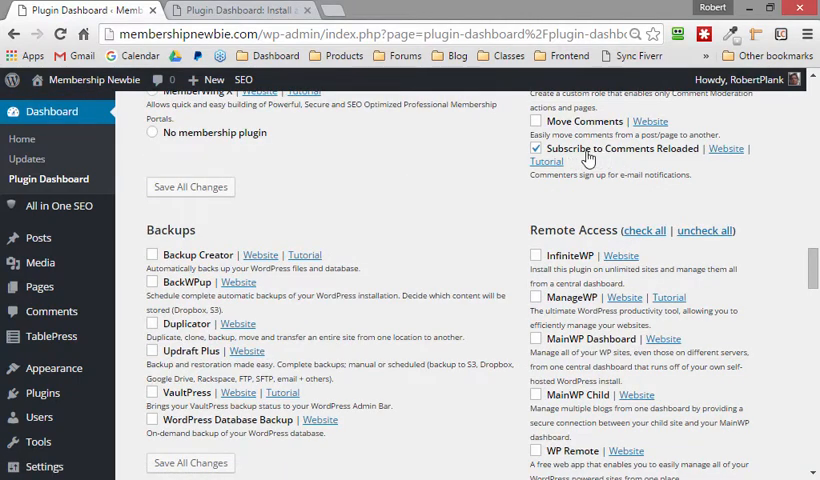
{"action": "mouse_move", "coordinate": [597, 157]}
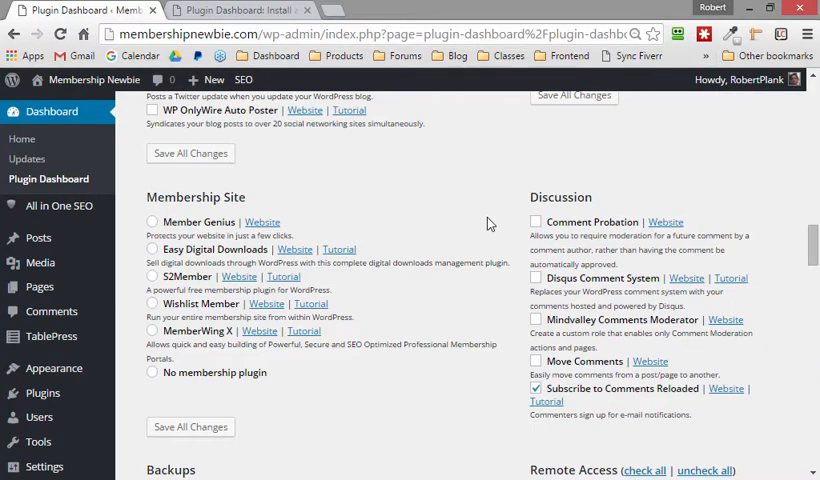
{"action": "scroll", "scroll_direction": "up", "scroll_amount": 3}
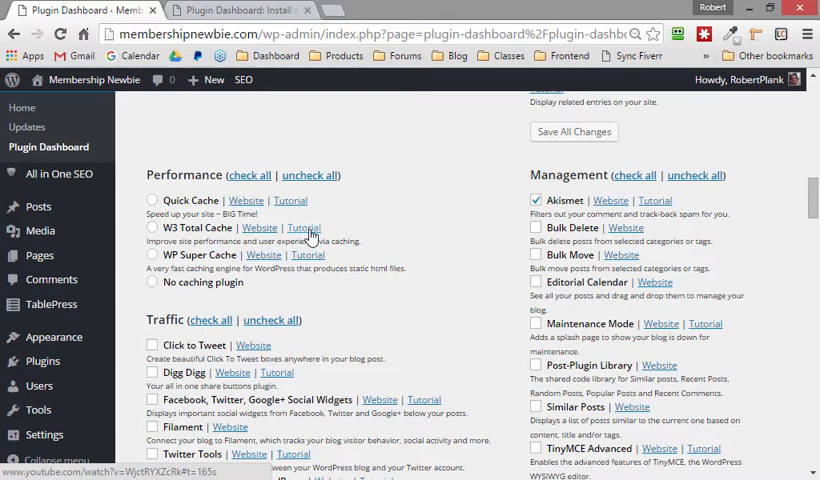
{"action": "left_click", "coordinate": [303, 228]}
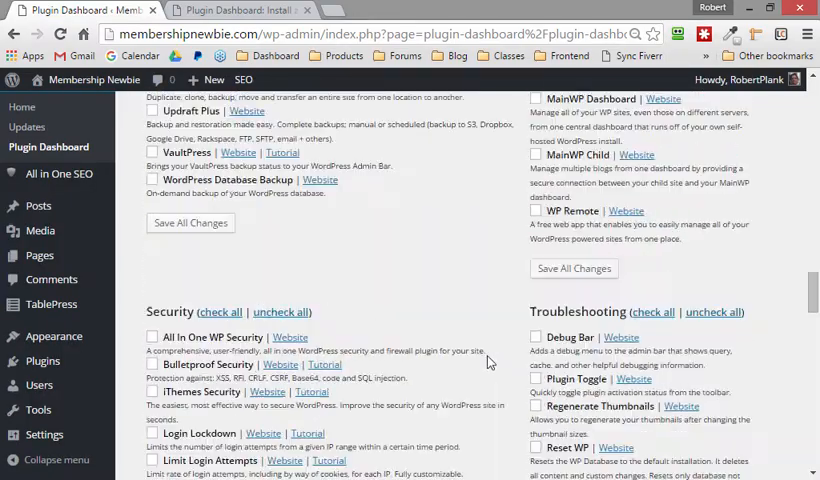
{"action": "scroll", "scroll_direction": "down", "scroll_amount": 3}
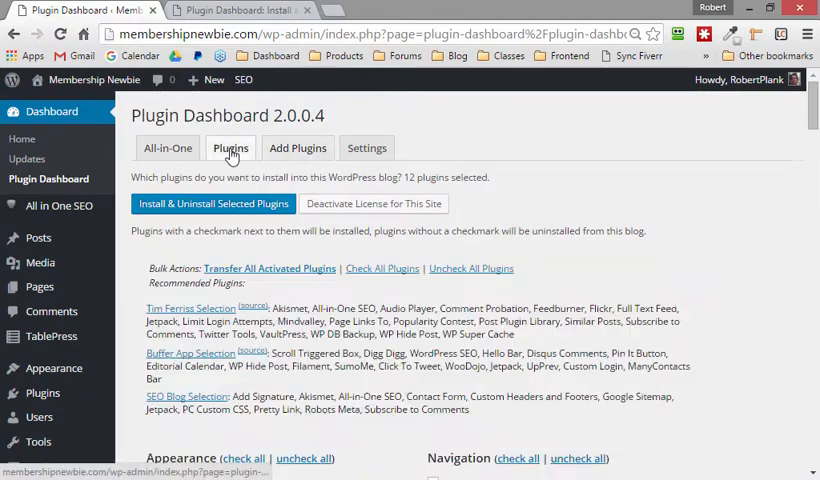
Step: Show Plugin Dashboard's Add Plugins area for plugin zip URLs and uploads
{"action": "scroll", "scroll_direction": "down", "scroll_amount": 3}
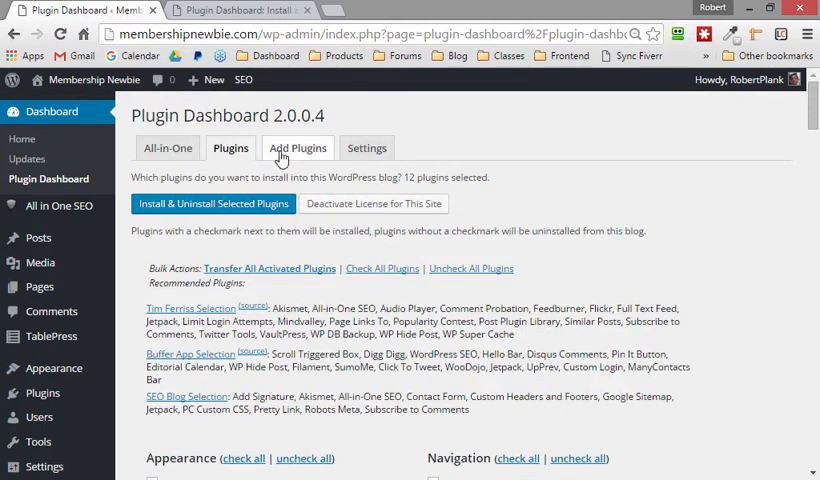
{"action": "left_click", "coordinate": [298, 148]}
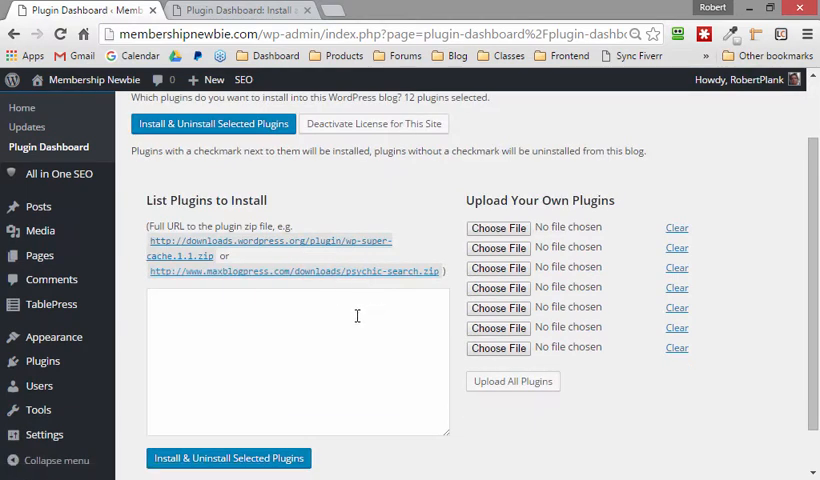
{"action": "mouse_move", "coordinate": [308, 248]}
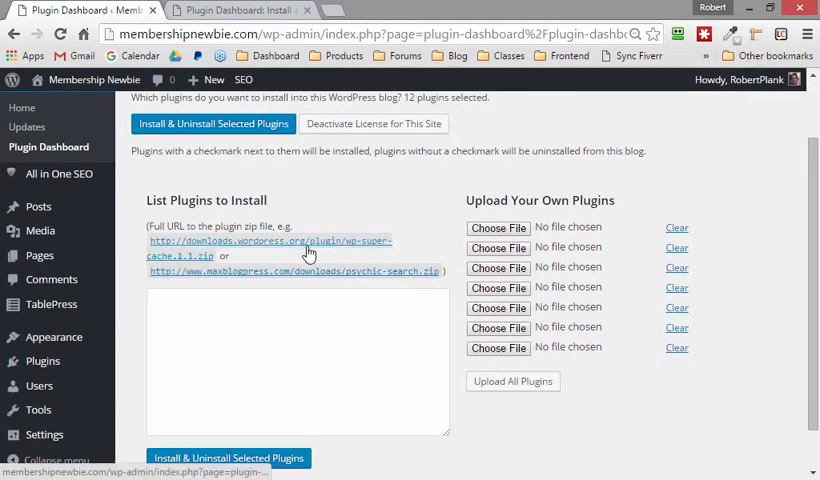
{"action": "scroll", "scroll_direction": "down", "scroll_amount": 3}
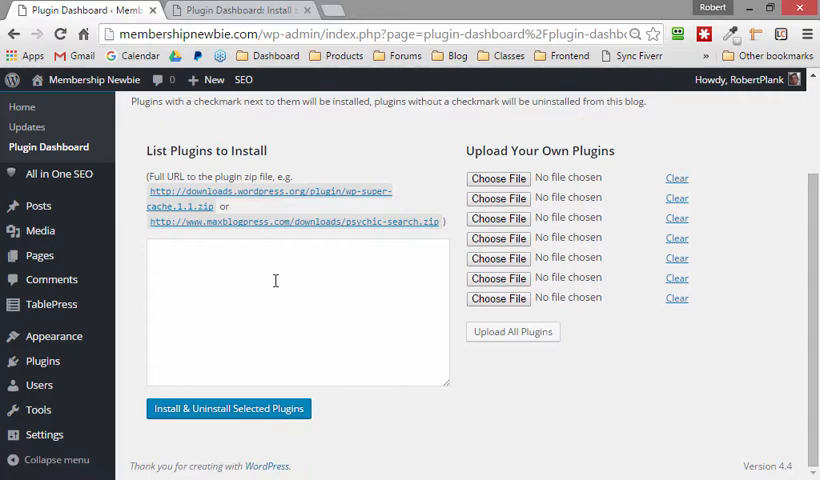
{"action": "left_click", "coordinate": [366, 147]}
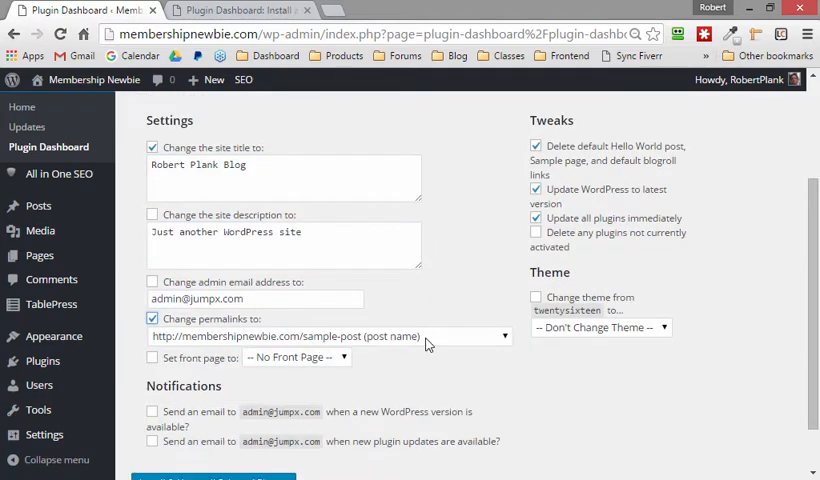
Step: Enable the theme switch, choose Twenty Twelve, and review the checked plugins below
{"action": "left_click", "coordinate": [295, 357]}
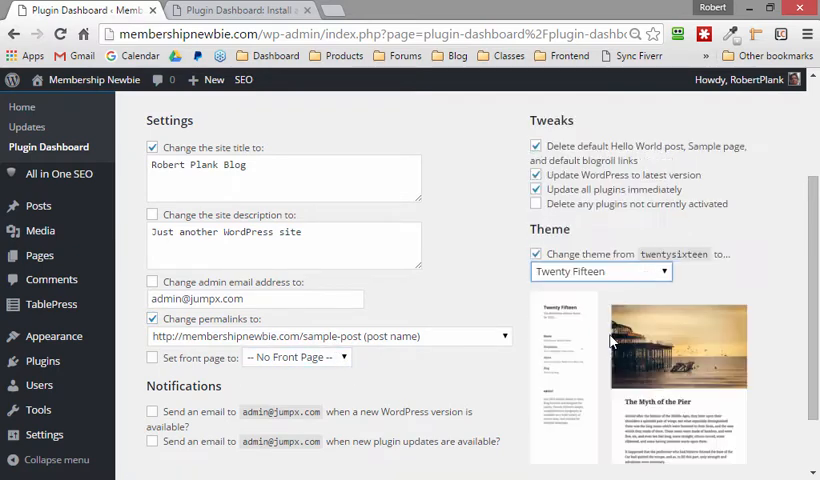
{"action": "left_click", "coordinate": [600, 271]}
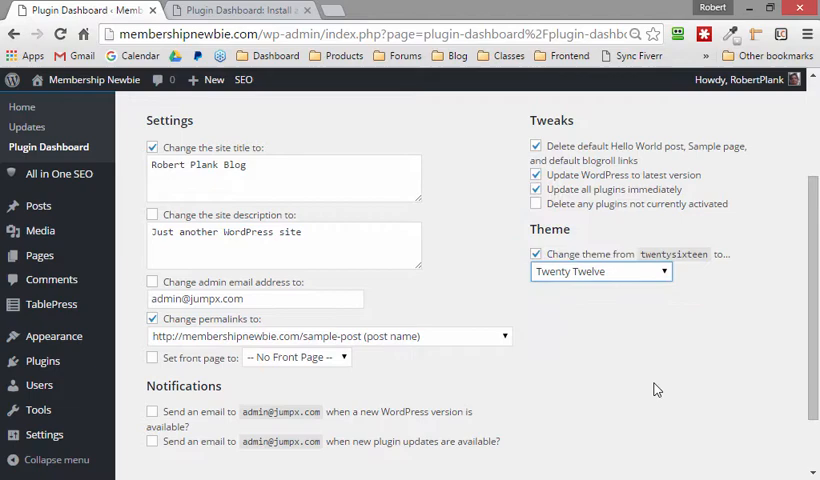
{"action": "scroll", "scroll_direction": "down", "scroll_amount": 3}
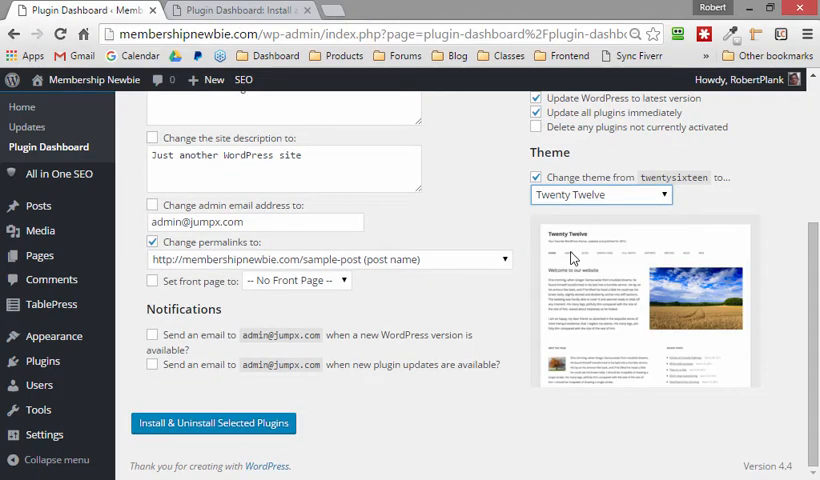
{"action": "mouse_move", "coordinate": [465, 274]}
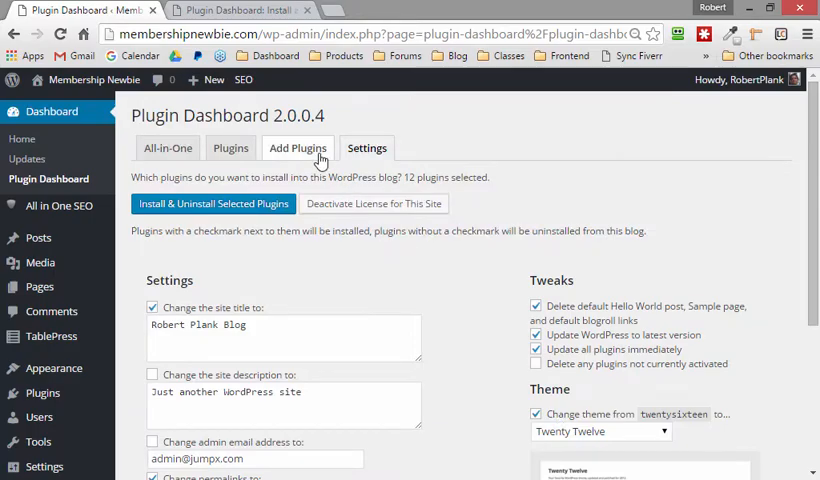
{"action": "scroll", "scroll_direction": "down", "scroll_amount": 3}
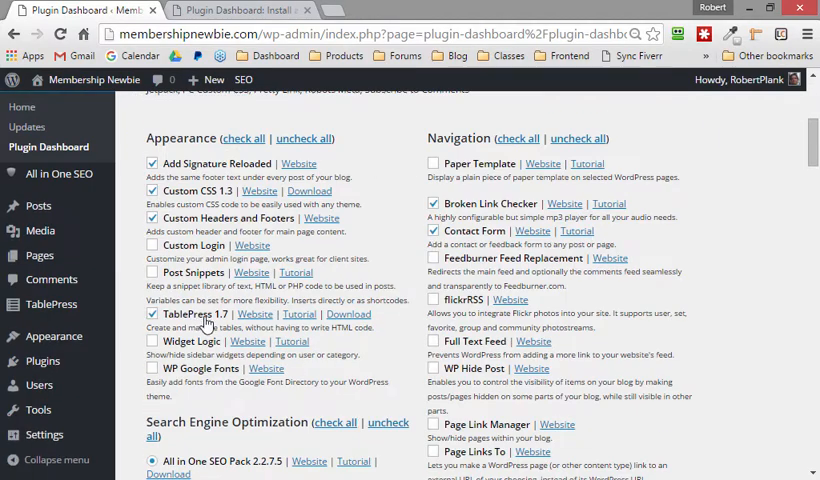
{"action": "scroll", "scroll_direction": "down", "scroll_amount": 3}
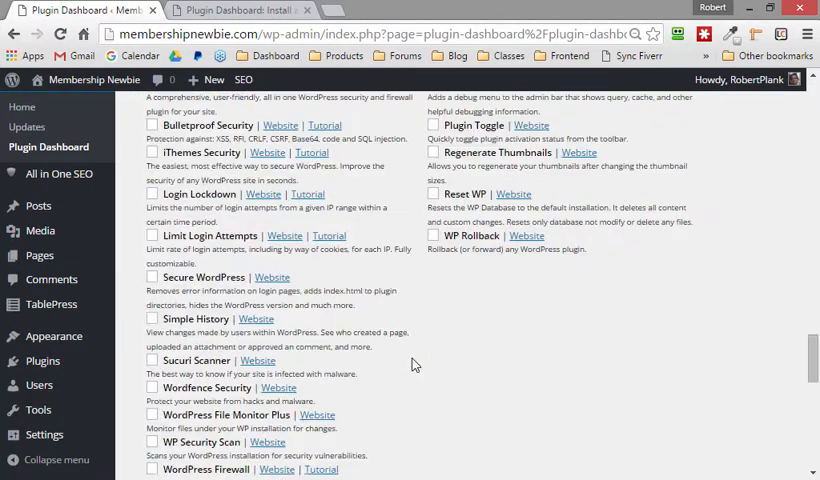
{"action": "scroll", "scroll_direction": "down", "scroll_amount": 3}
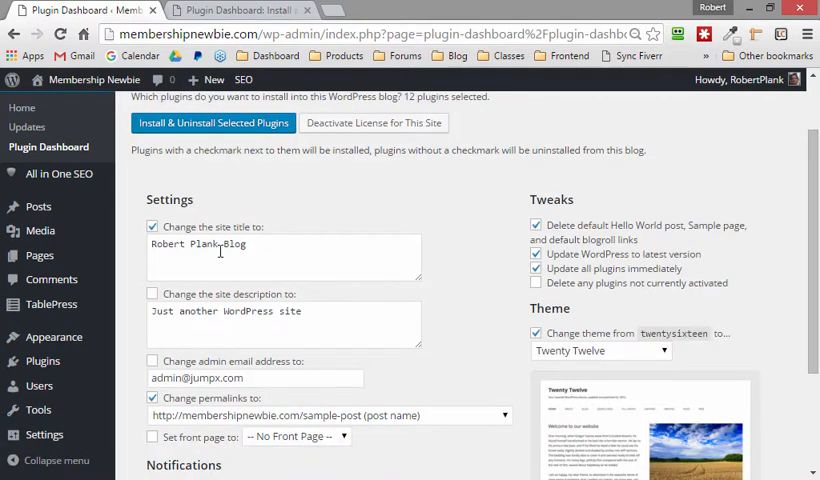
{"action": "scroll", "scroll_direction": "down", "scroll_amount": 3}
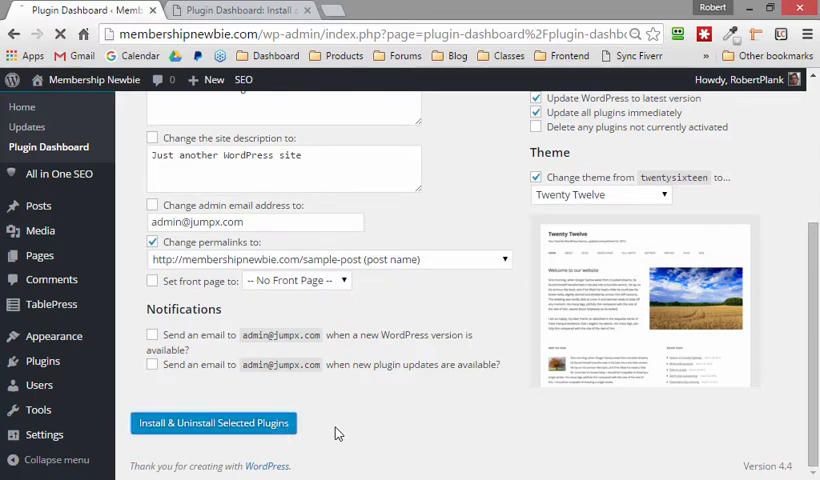
Step: Run Install & Uninstall Selected Plugins and follow the Twenty Twelve and plugin installation progress
{"action": "left_click", "coordinate": [212, 422]}
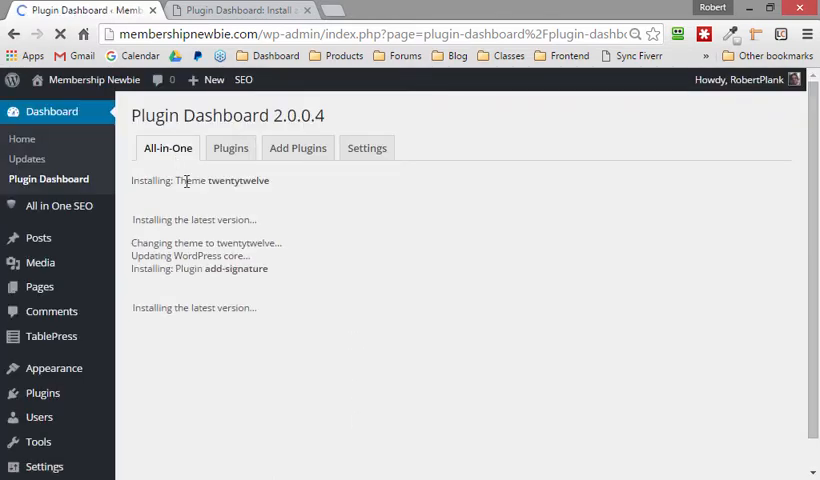
{"action": "scroll", "scroll_direction": "down", "scroll_amount": 3}
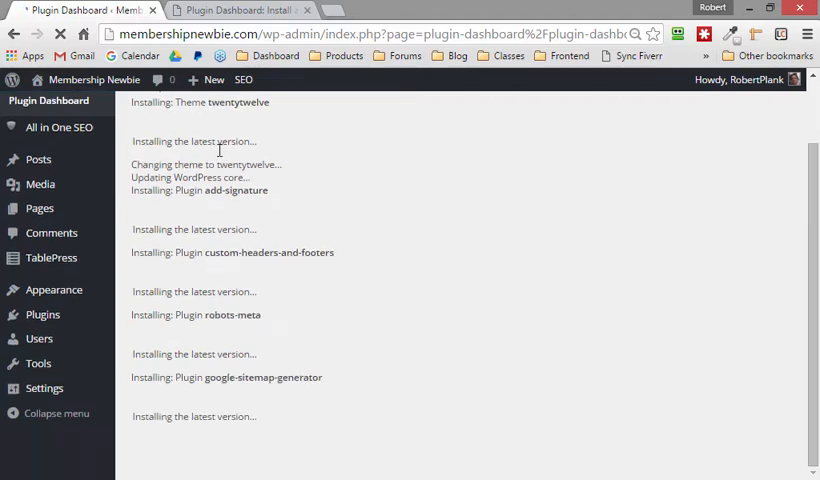
{"action": "scroll", "scroll_direction": "down", "scroll_amount": 3}
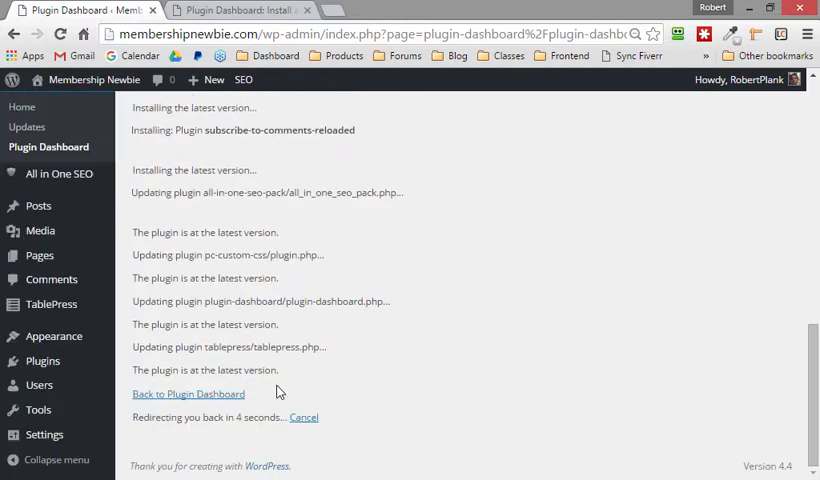
{"action": "mouse_move", "coordinate": [343, 385]}
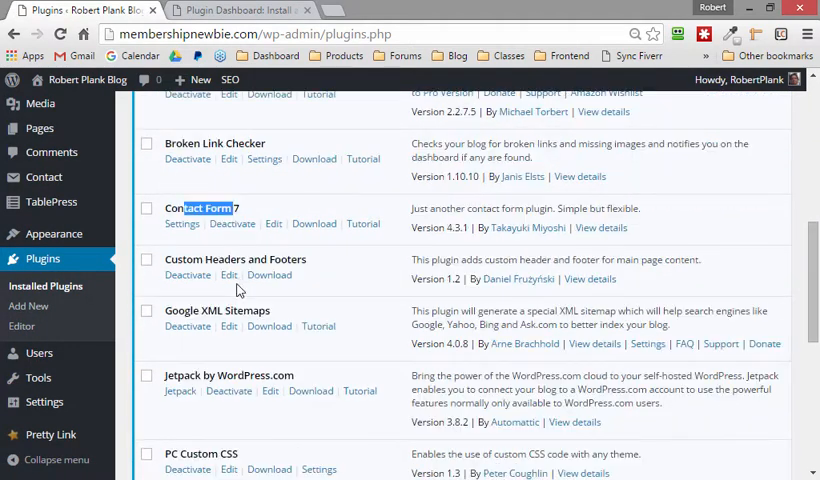
{"action": "scroll", "scroll_direction": "down", "scroll_amount": 3}
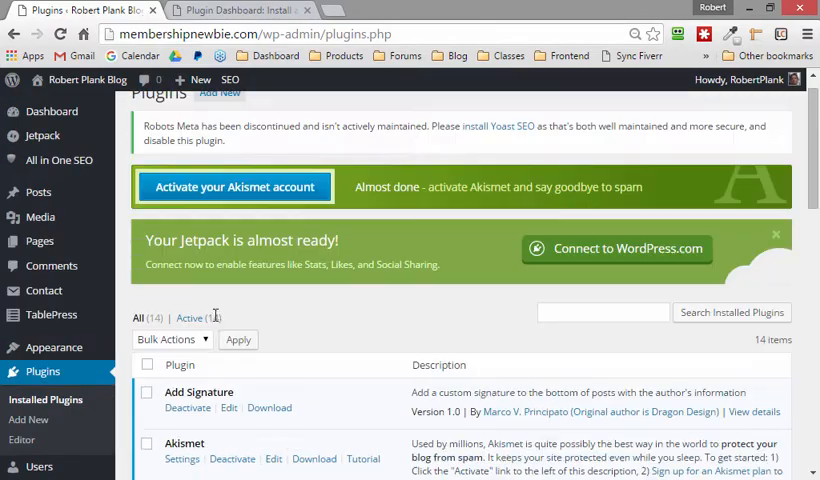
{"action": "scroll", "scroll_direction": "down", "scroll_amount": 3}
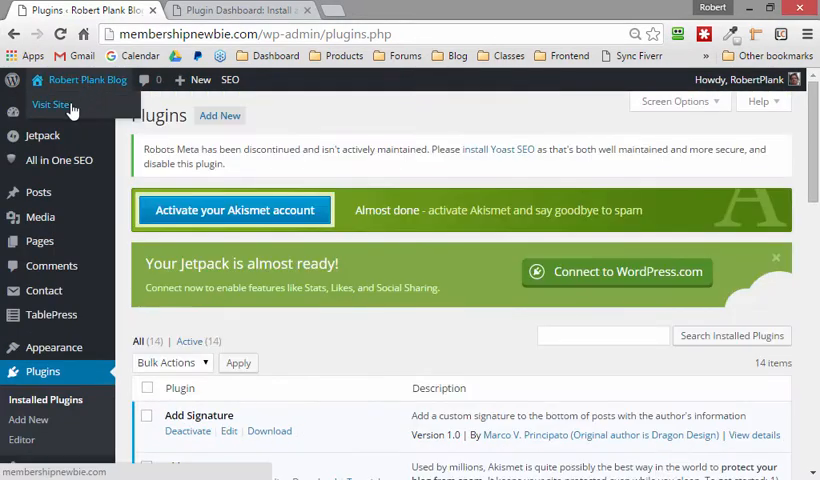
Step: Visit the public Robert Plank Blog front page in the Twenty Twelve theme
{"action": "left_click", "coordinate": [51, 104]}
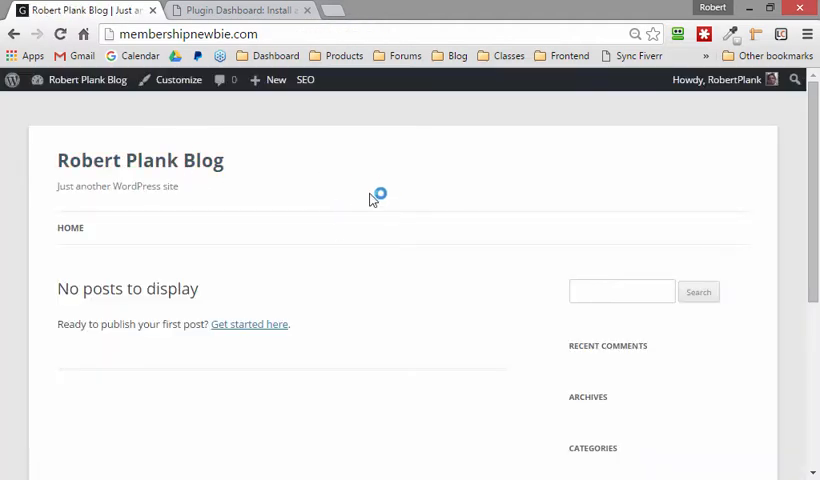
{"action": "mouse_move", "coordinate": [64, 80]}
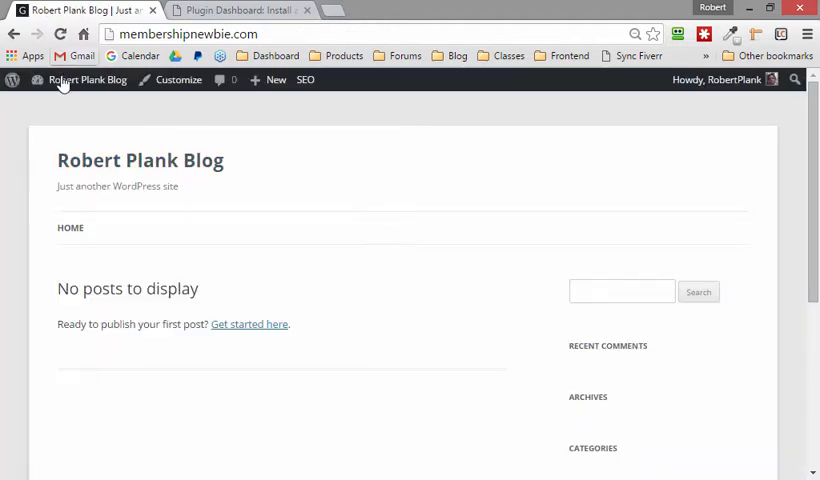
{"action": "scroll", "scroll_direction": "down", "scroll_amount": 3}
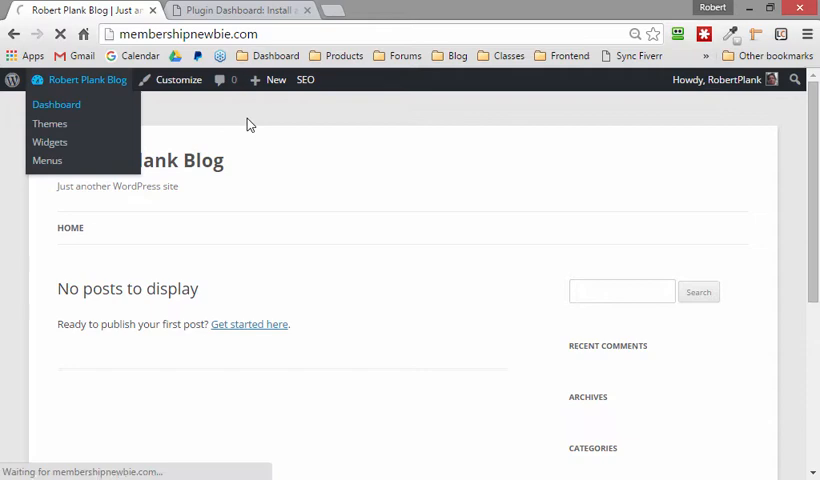
Step: In Plugin Dashboard, tick Editorial Calendar and select W3 Total Cache for caching
{"action": "left_click", "coordinate": [56, 104]}
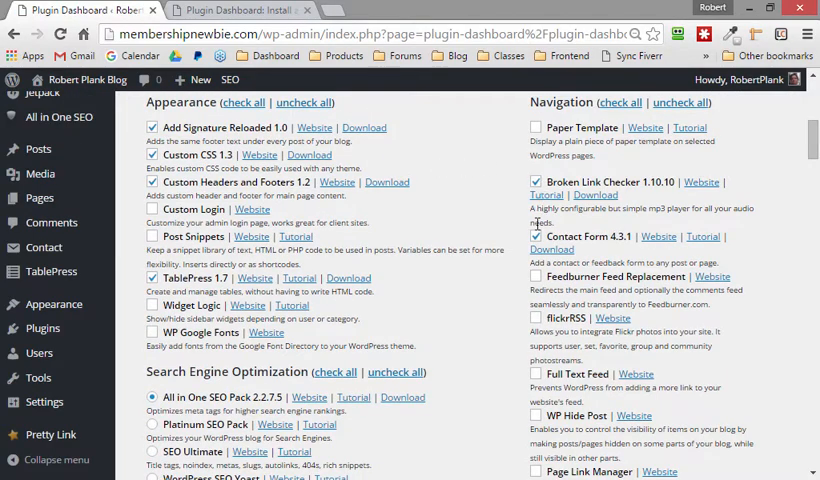
{"action": "scroll", "scroll_direction": "down", "scroll_amount": 3}
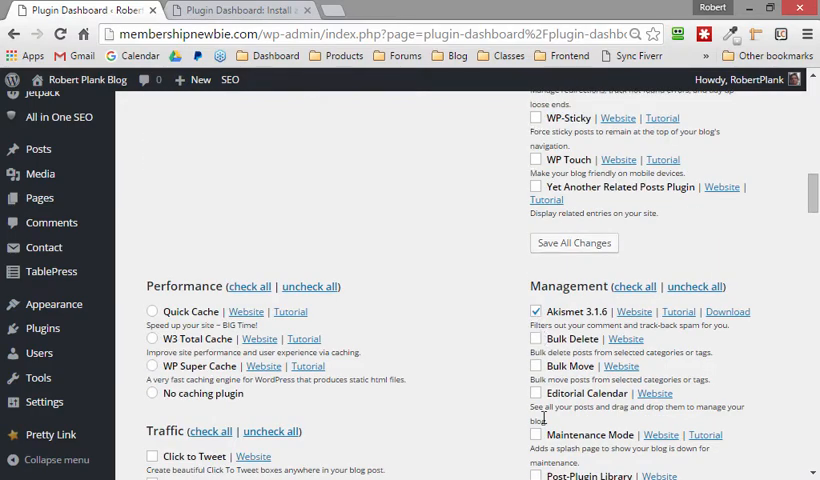
{"action": "scroll", "scroll_direction": "down", "scroll_amount": 3}
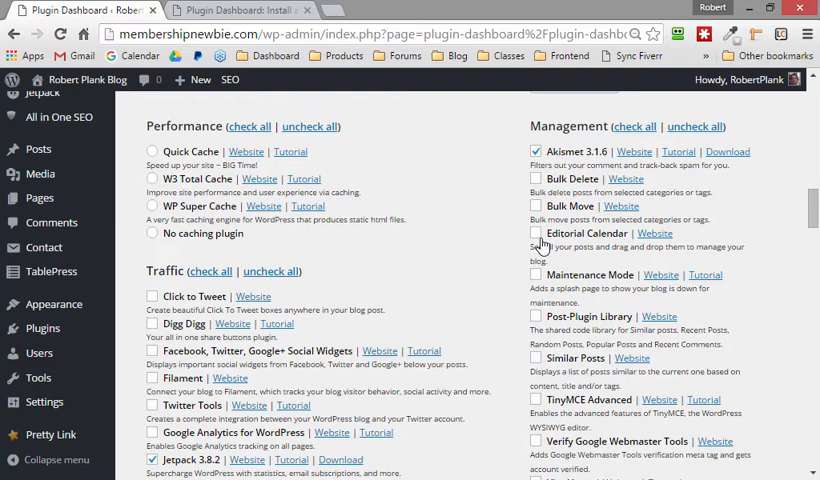
{"action": "left_click", "coordinate": [535, 233]}
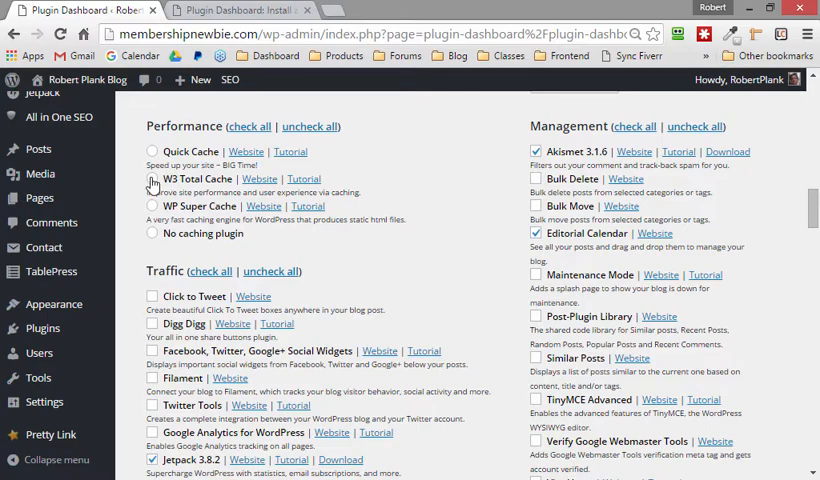
{"action": "left_click", "coordinate": [152, 179]}
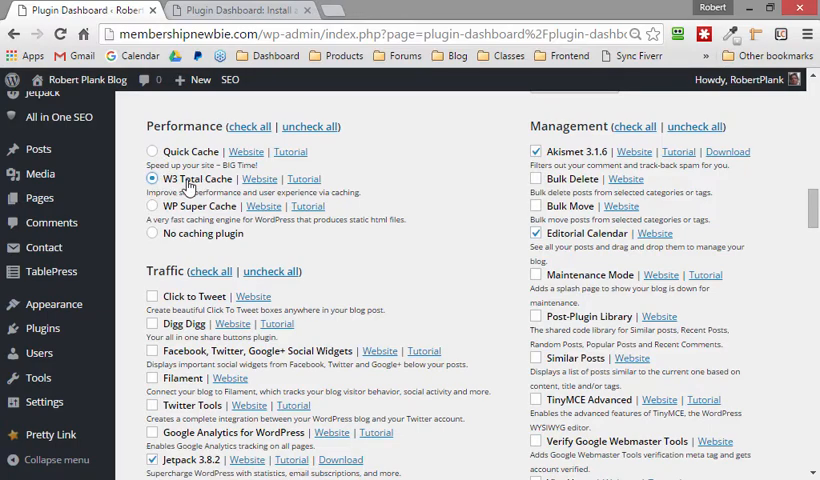
{"action": "scroll", "scroll_direction": "down", "scroll_amount": 3}
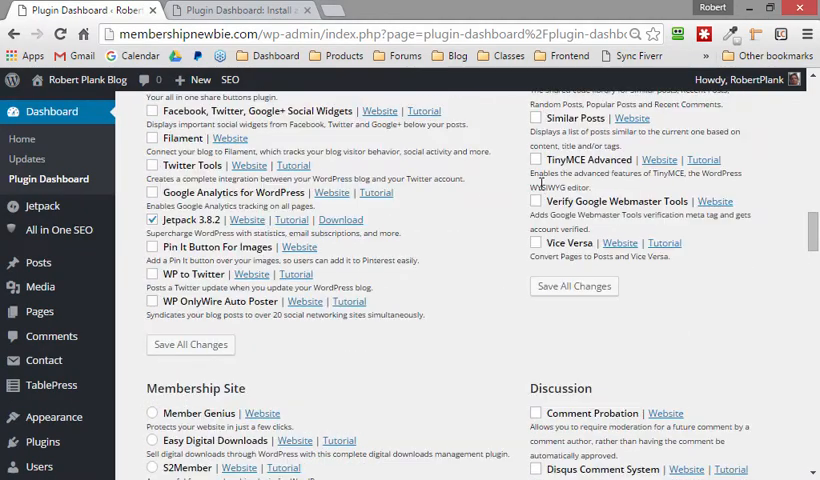
{"action": "scroll", "scroll_direction": "down", "scroll_amount": 3}
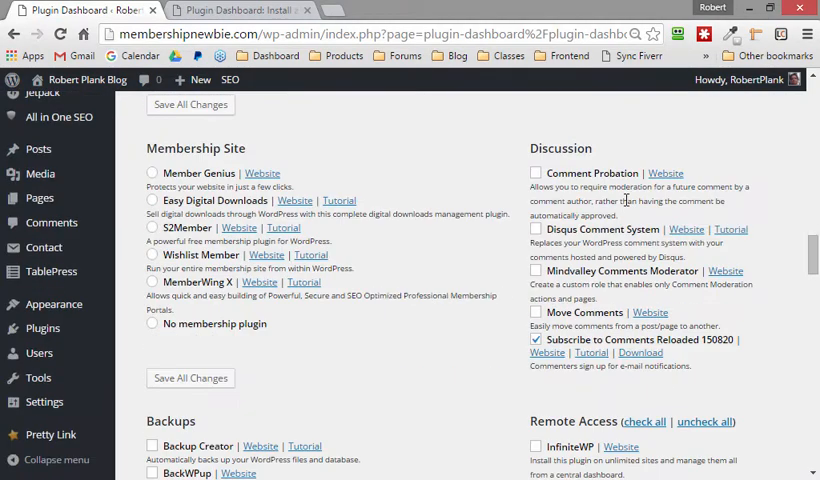
{"action": "scroll", "scroll_direction": "down", "scroll_amount": 3}
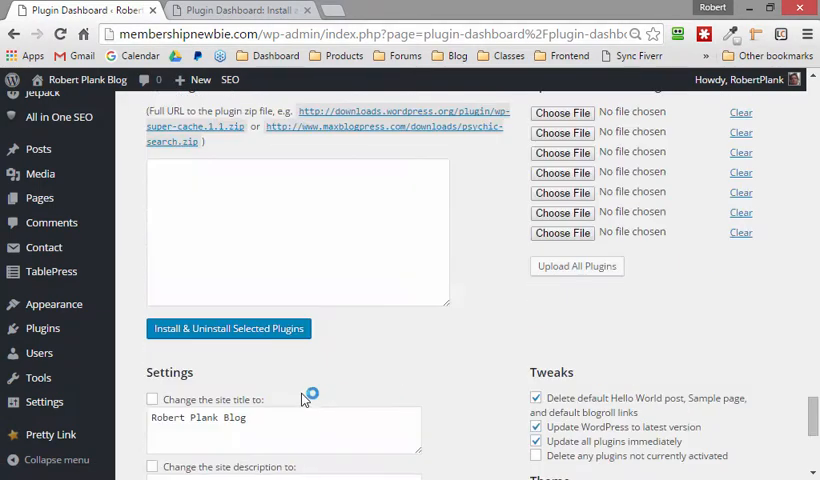
Step: Tick Change the site description in Plugin Dashboard and clear the existing description text
{"action": "scroll", "scroll_direction": "down", "scroll_amount": 3}
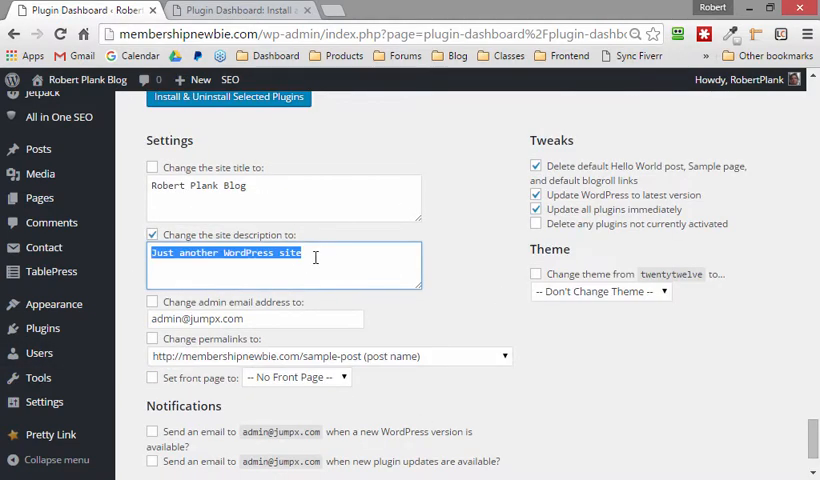
{"action": "key", "text": "Delete"}
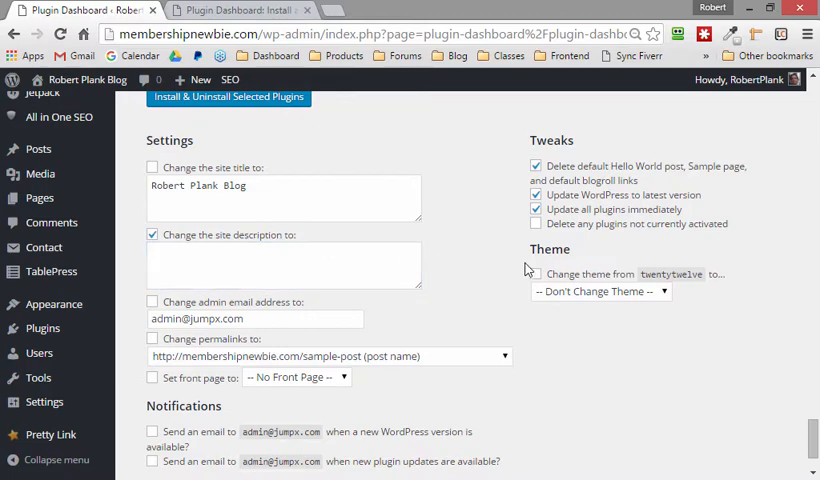
{"action": "left_click", "coordinate": [600, 291]}
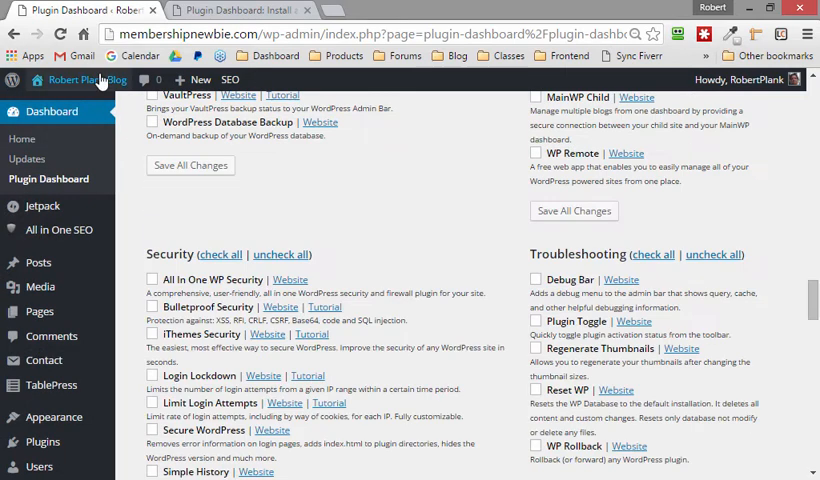
Step: View the Robert Plank Blog front page, then return to the $17 Plugin Dashboard order form
{"action": "left_click", "coordinate": [77, 80]}
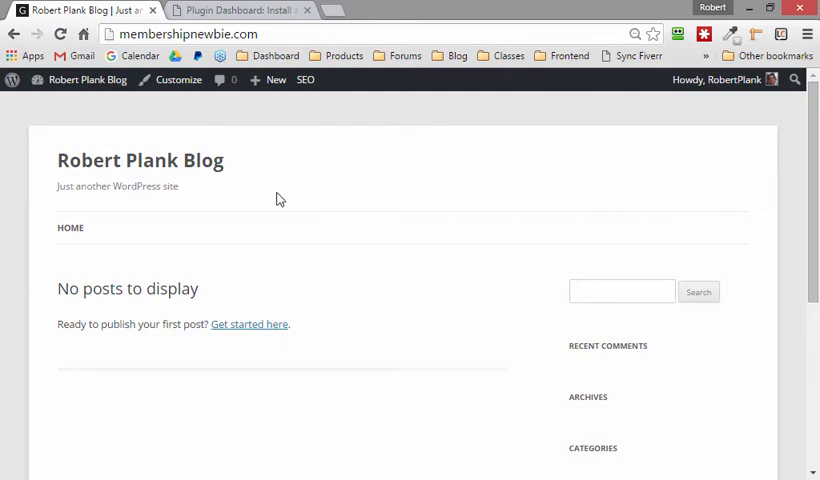
{"action": "mouse_move", "coordinate": [159, 184]}
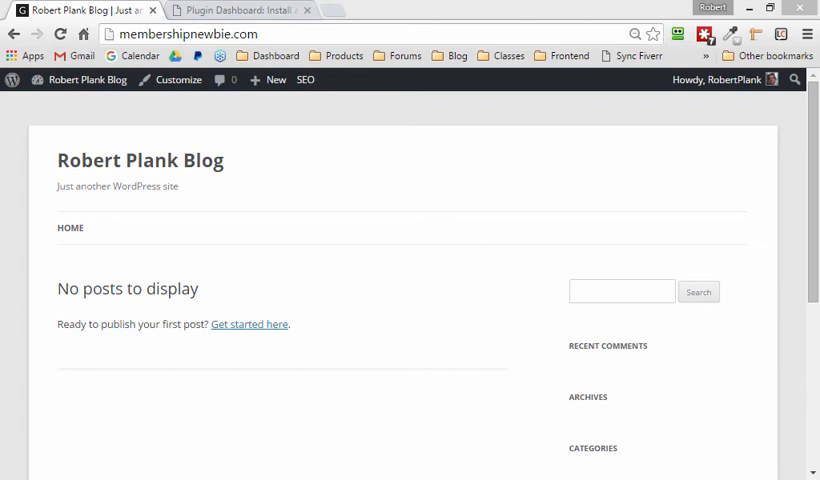
{"action": "left_click", "coordinate": [254, 11]}
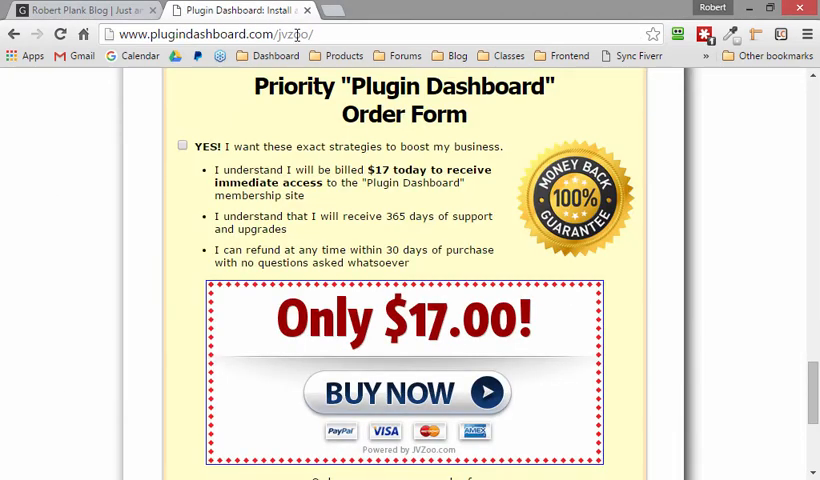